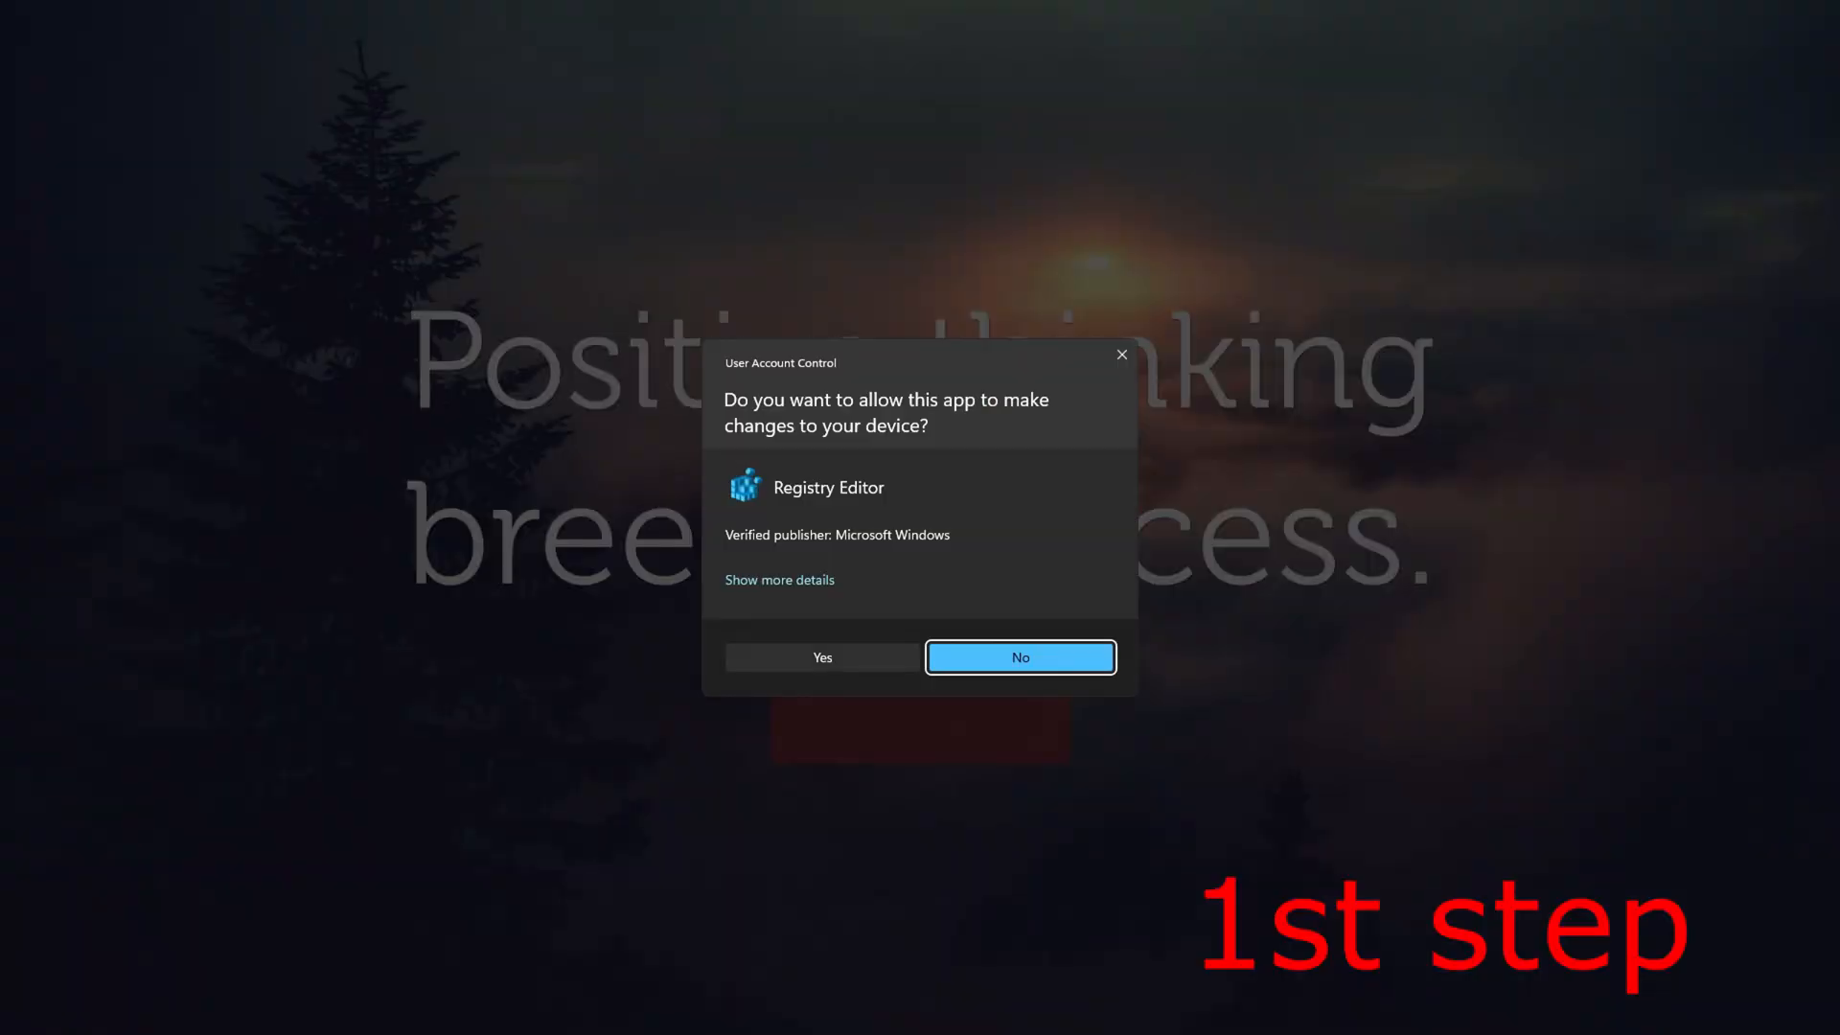
Step: Approve the User Account Control prompt so Registry Editor opens
{"action": "left_click", "coordinate": [823, 658]}
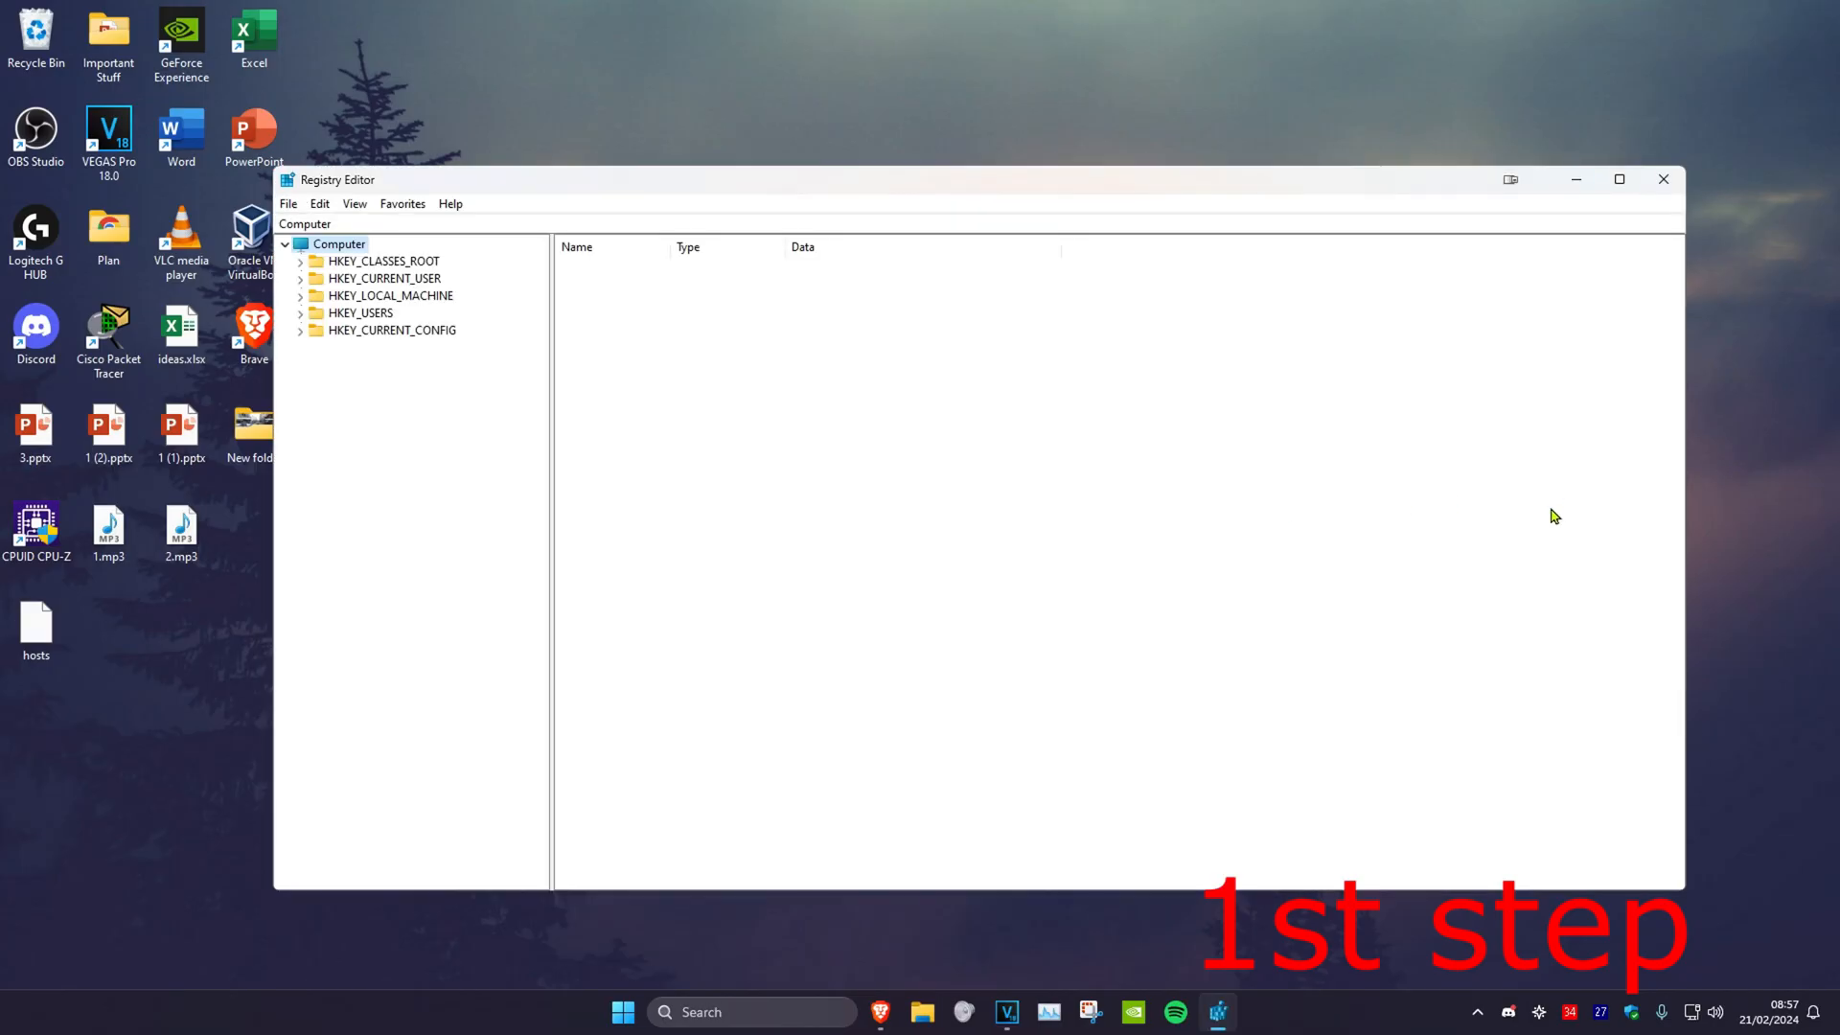
Step: Expand HKEY_LOCAL_MACHINE\SYSTEM\CurrentControlSet\Services to list the service subkeys
{"action": "left_click", "coordinate": [384, 295]}
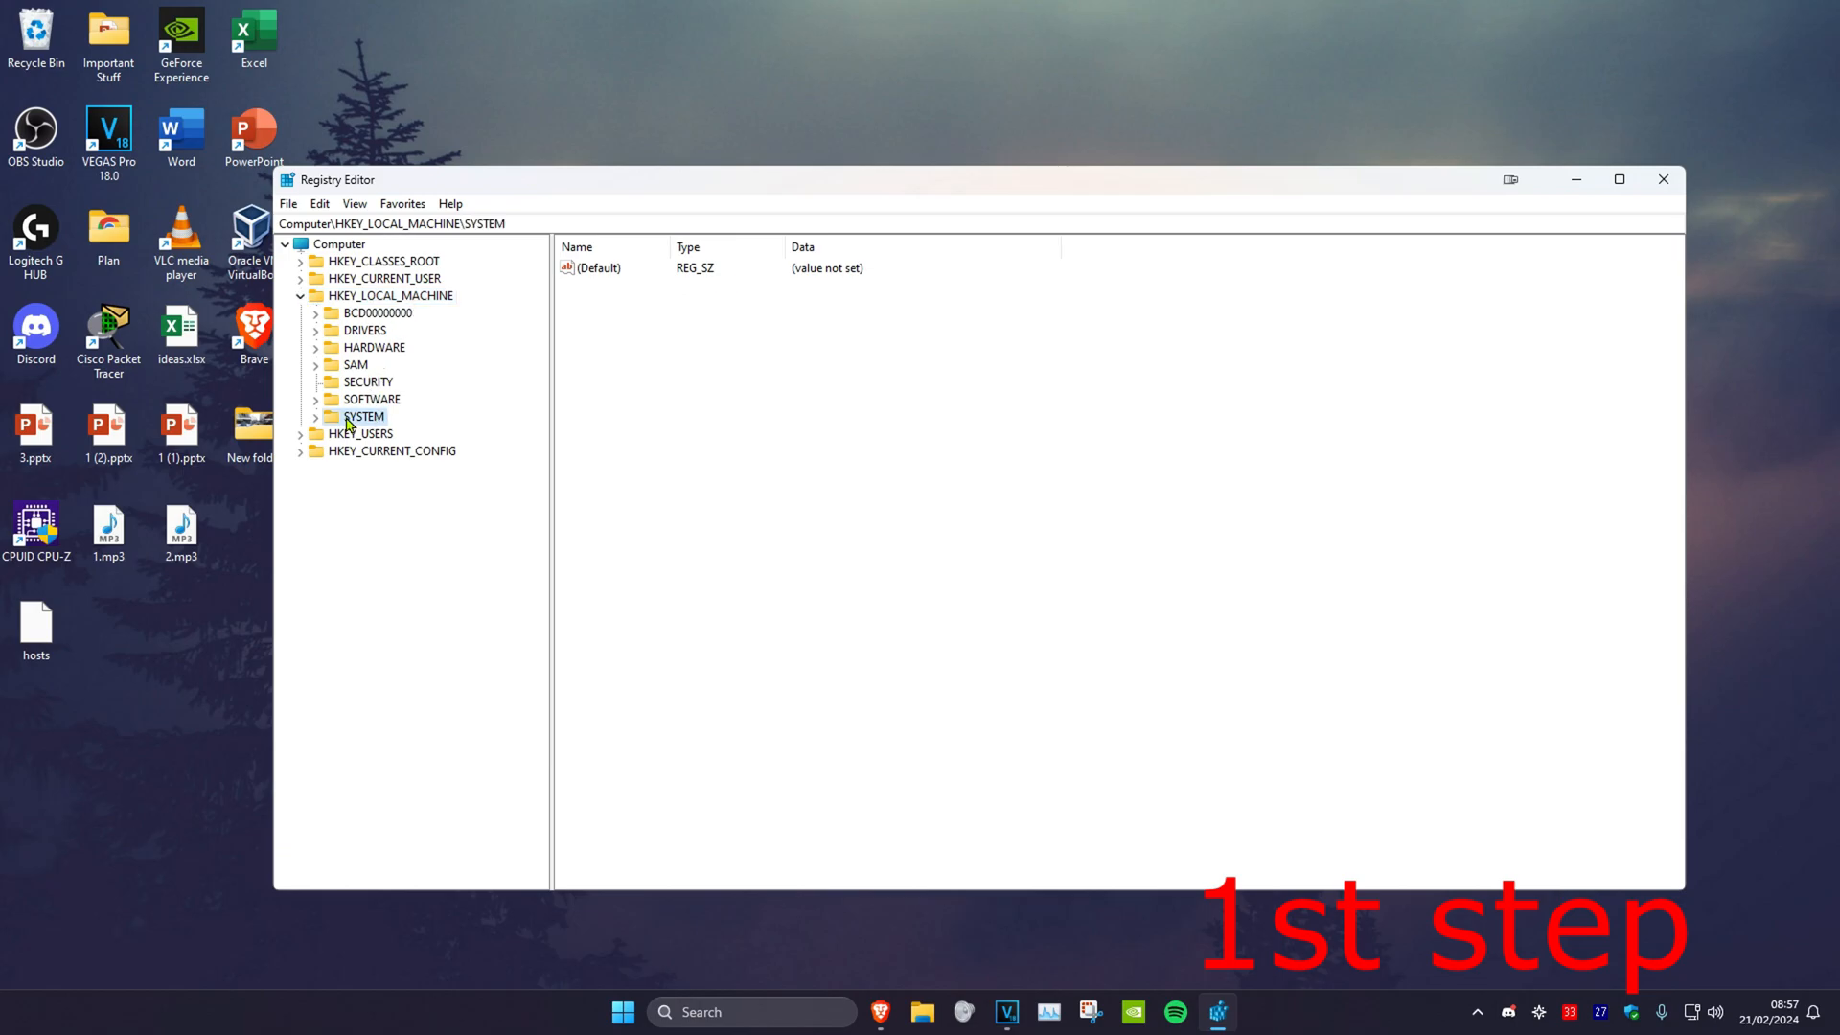
{"action": "left_click", "coordinate": [300, 415]}
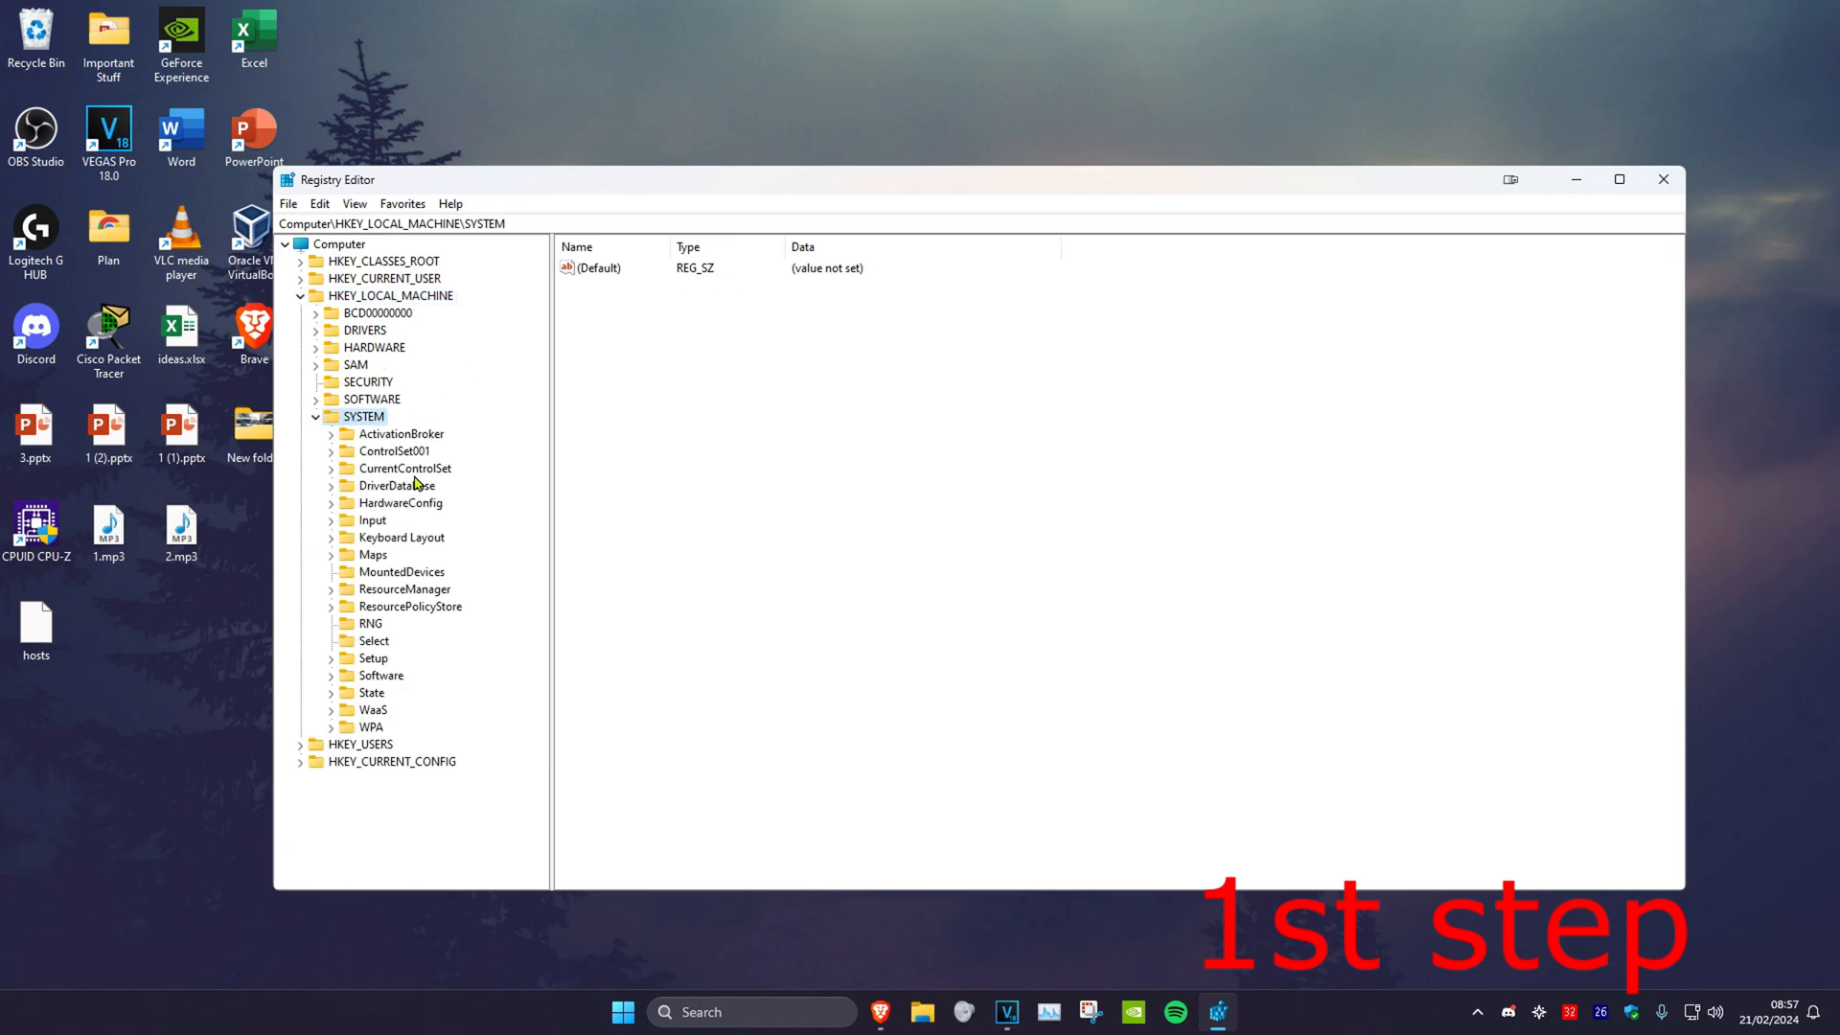
{"action": "left_click", "coordinate": [406, 468]}
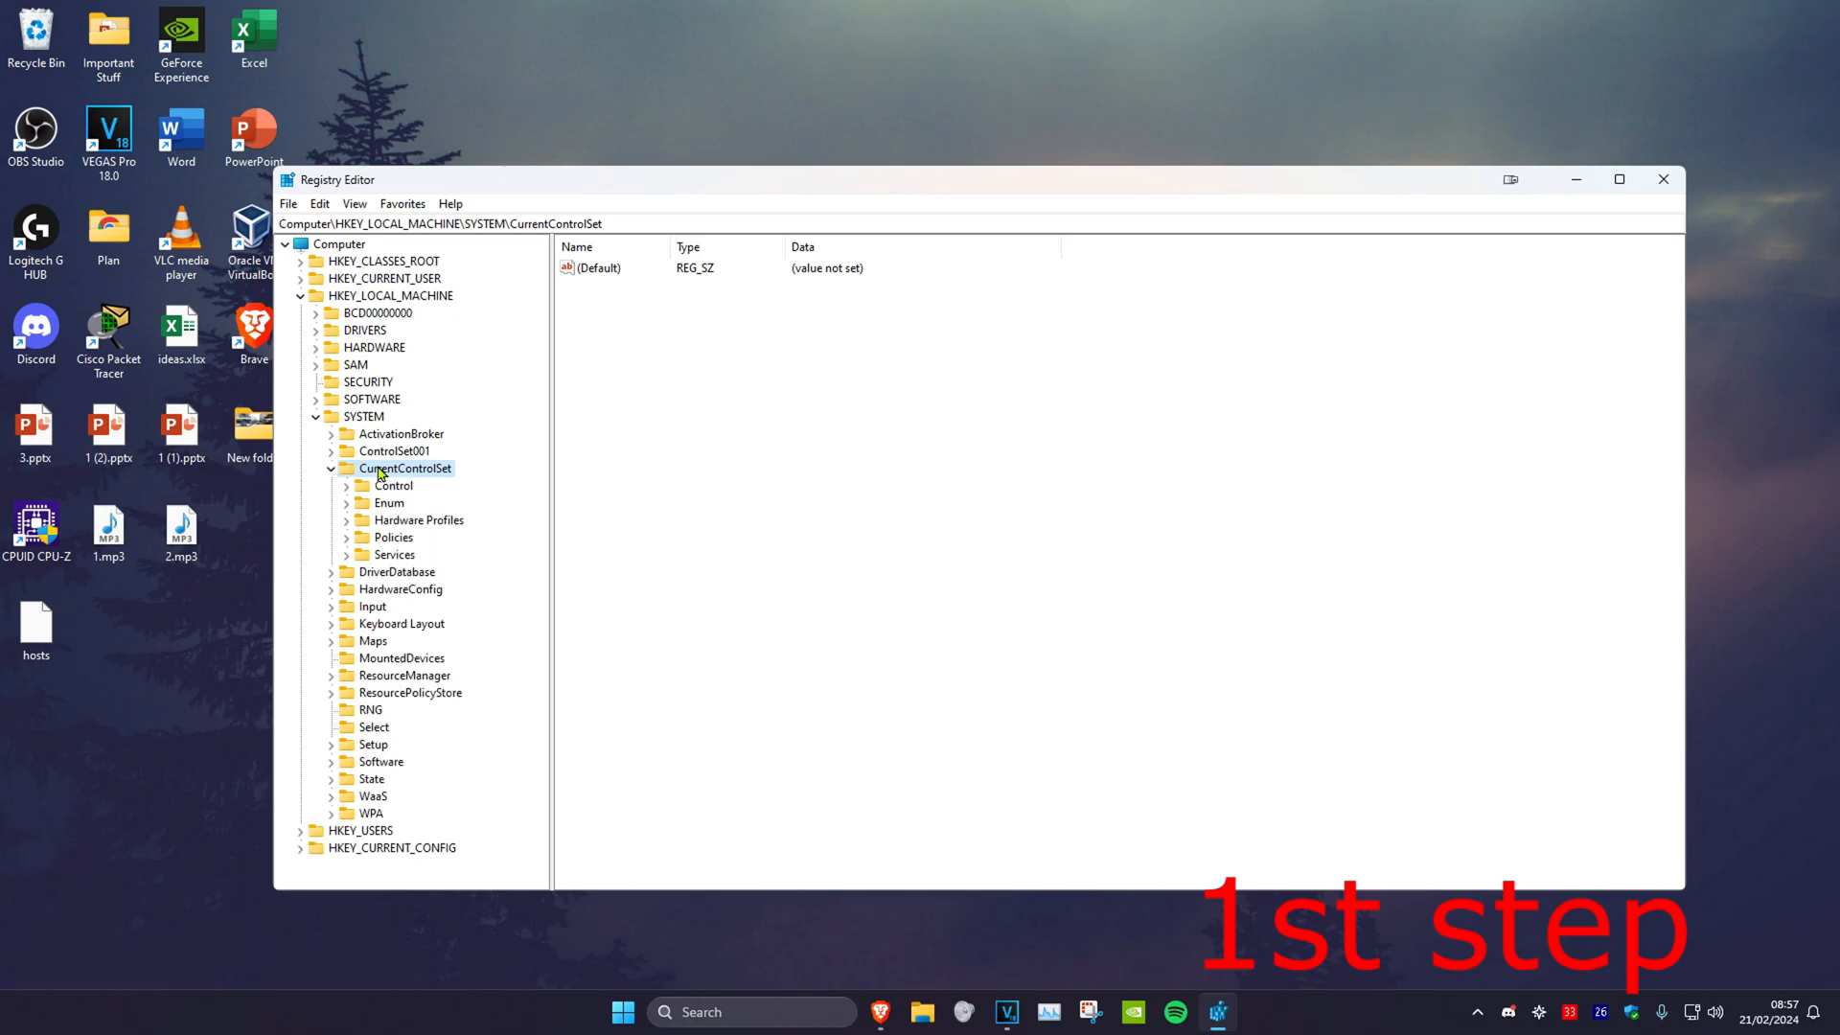
{"action": "left_click", "coordinate": [394, 554]}
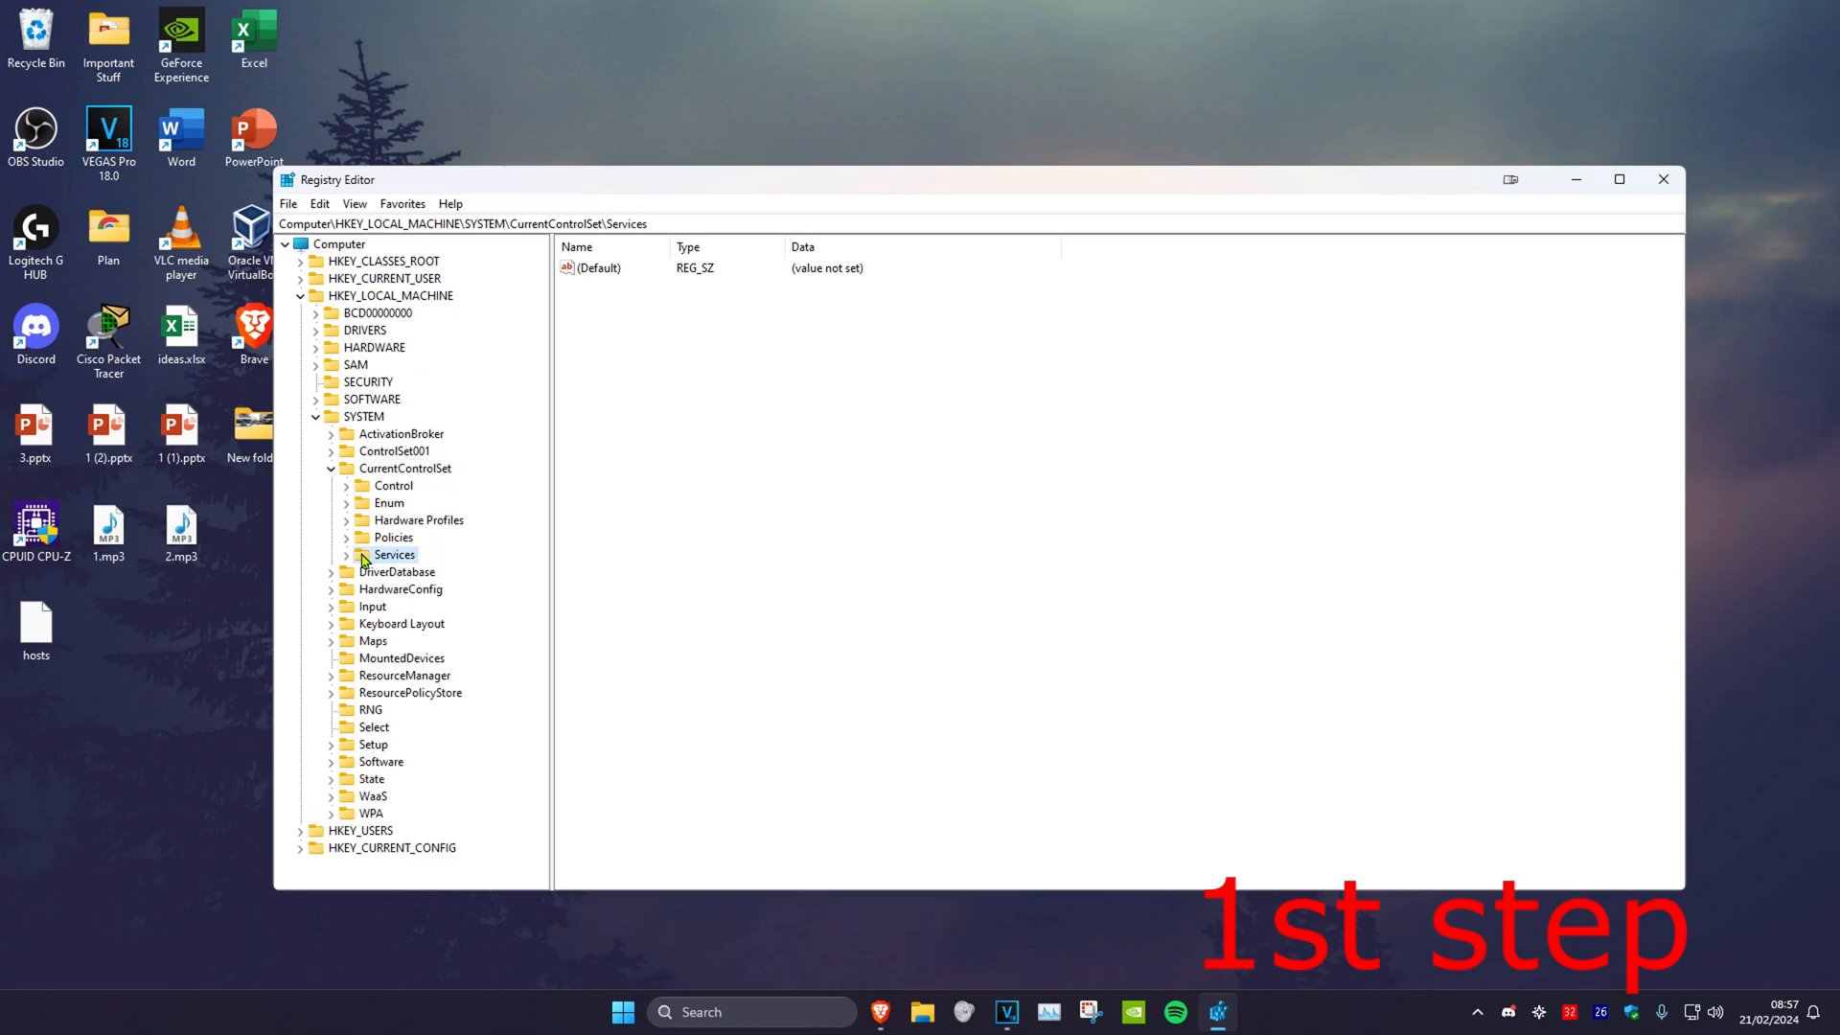
{"action": "left_click", "coordinate": [334, 554]}
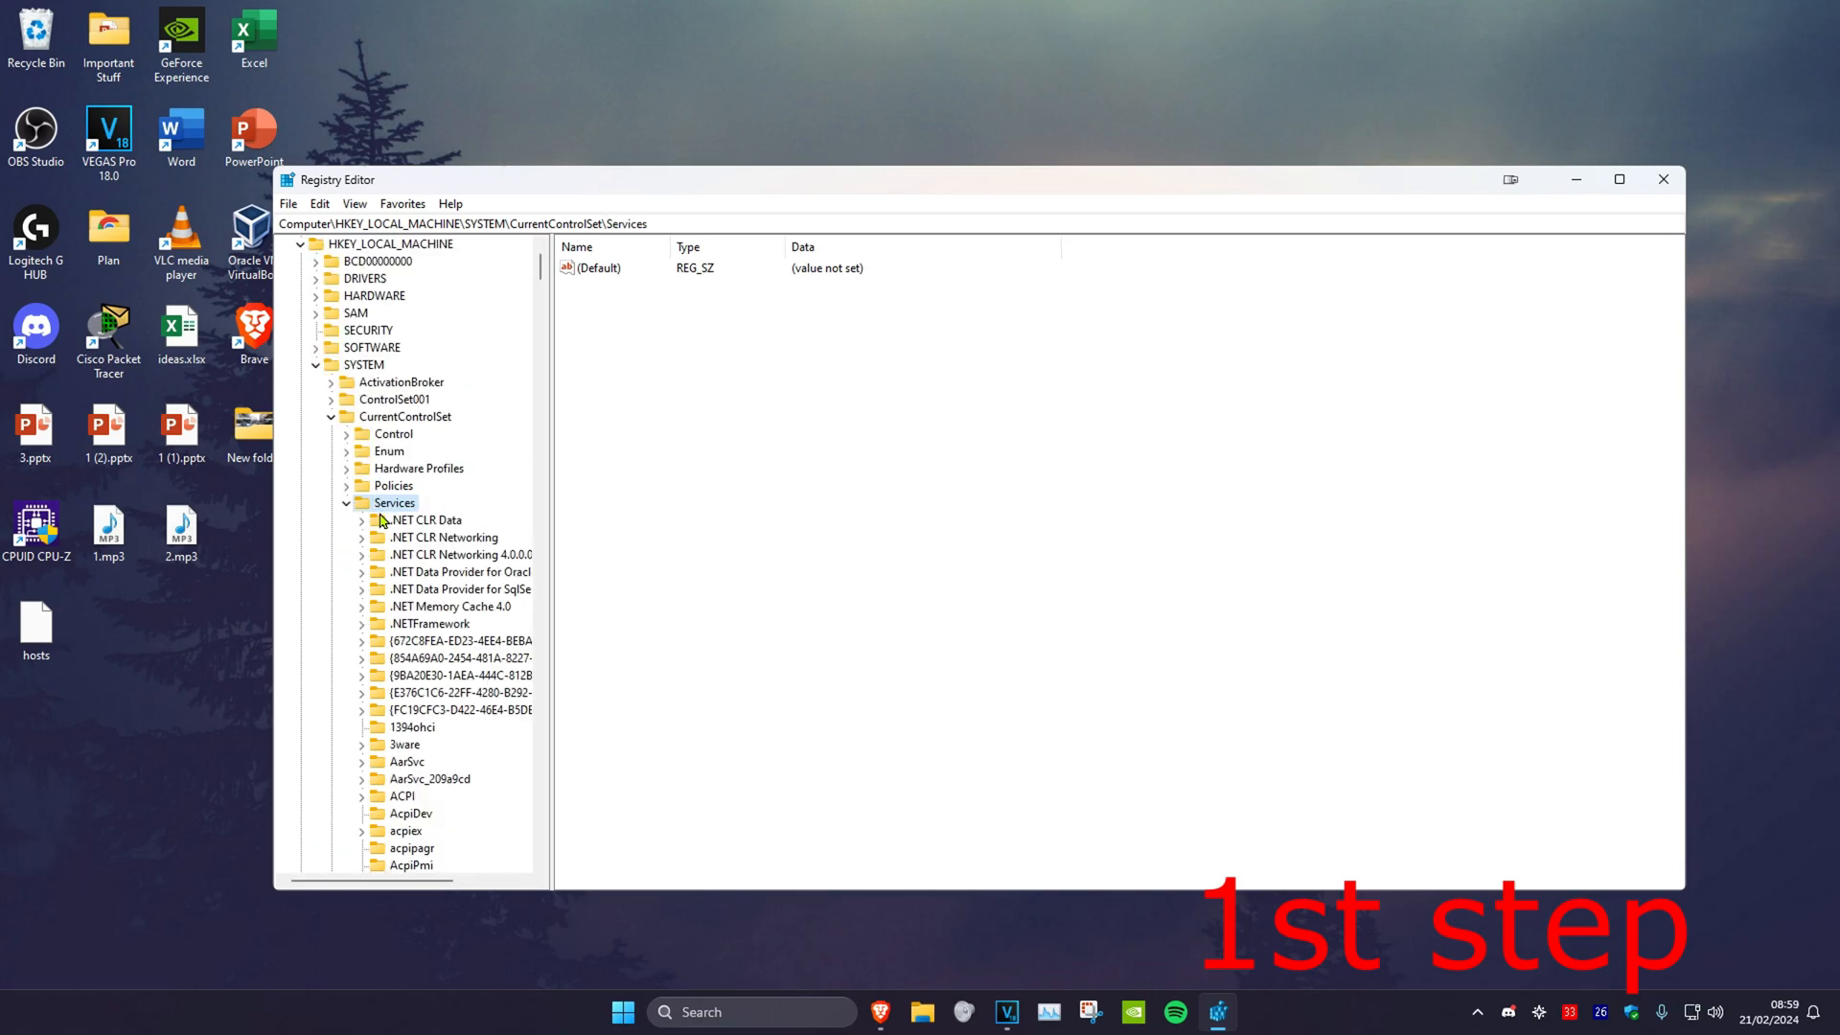
{"action": "mouse_move", "coordinate": [426, 536]}
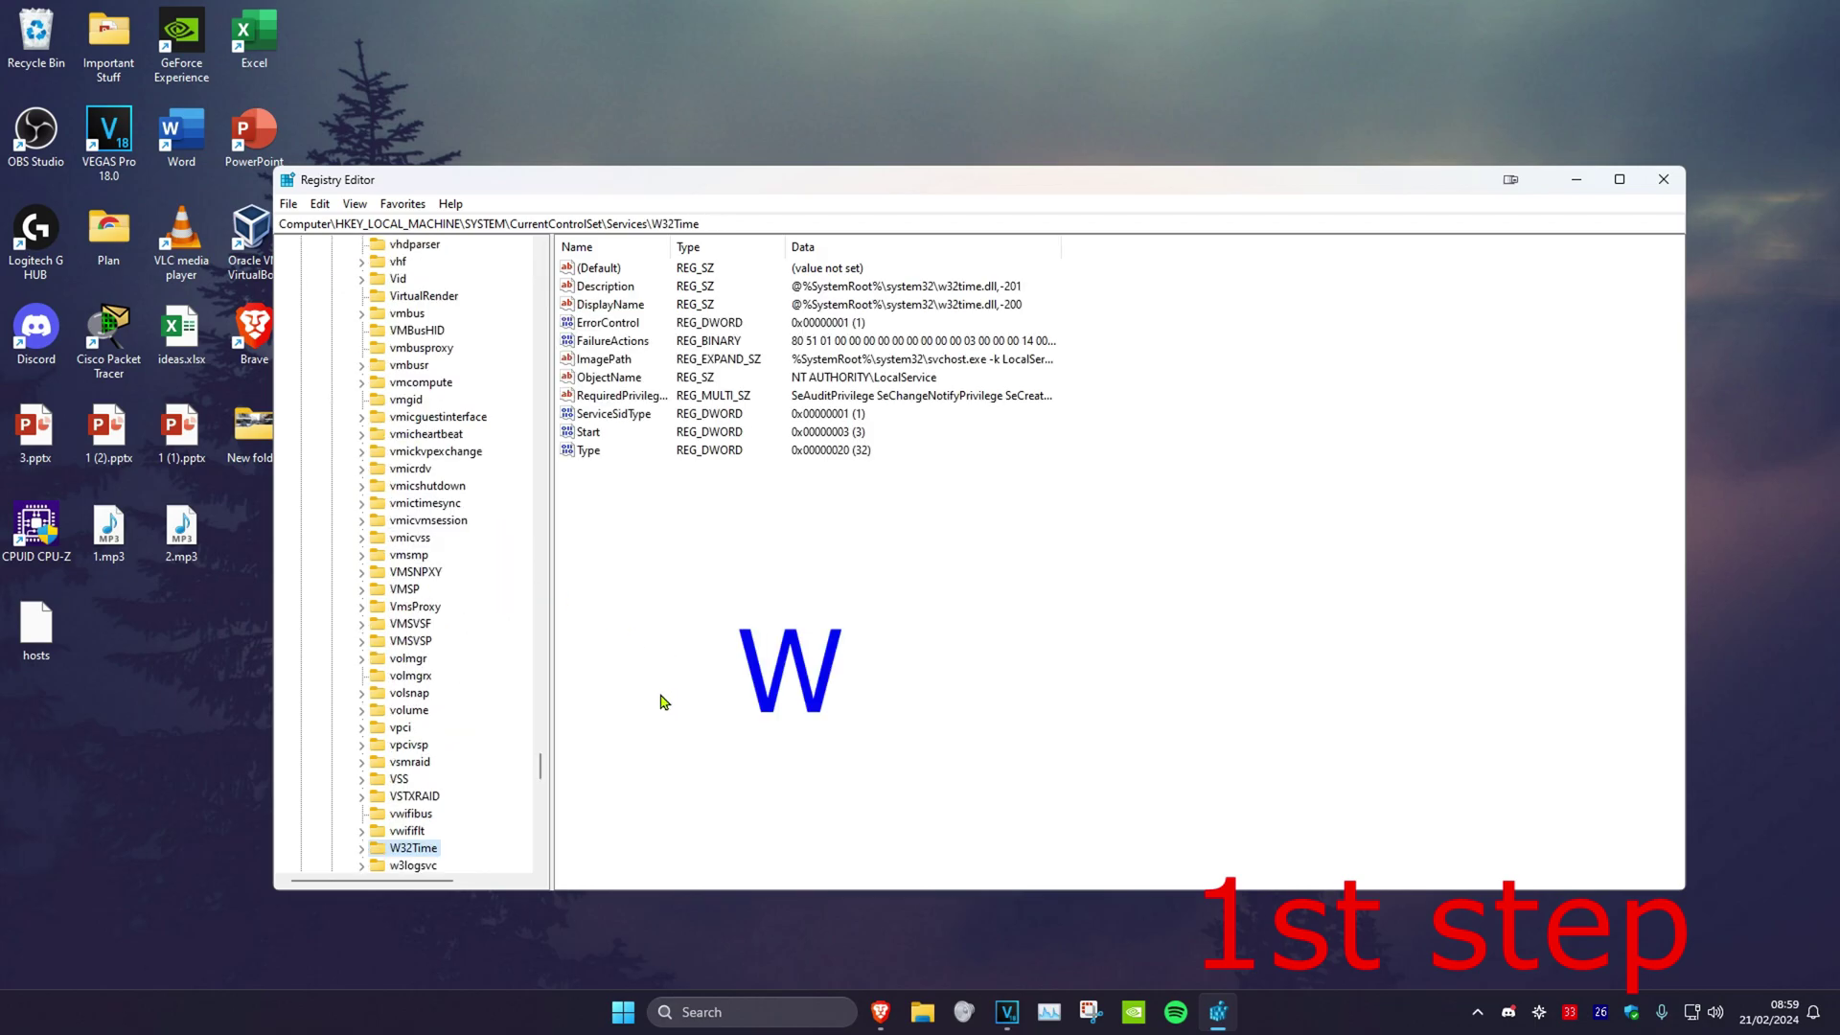
Step: Scroll to the wscsvc key and set its Start value data to 2
{"action": "scroll", "scroll_direction": "down", "scroll_amount": 3}
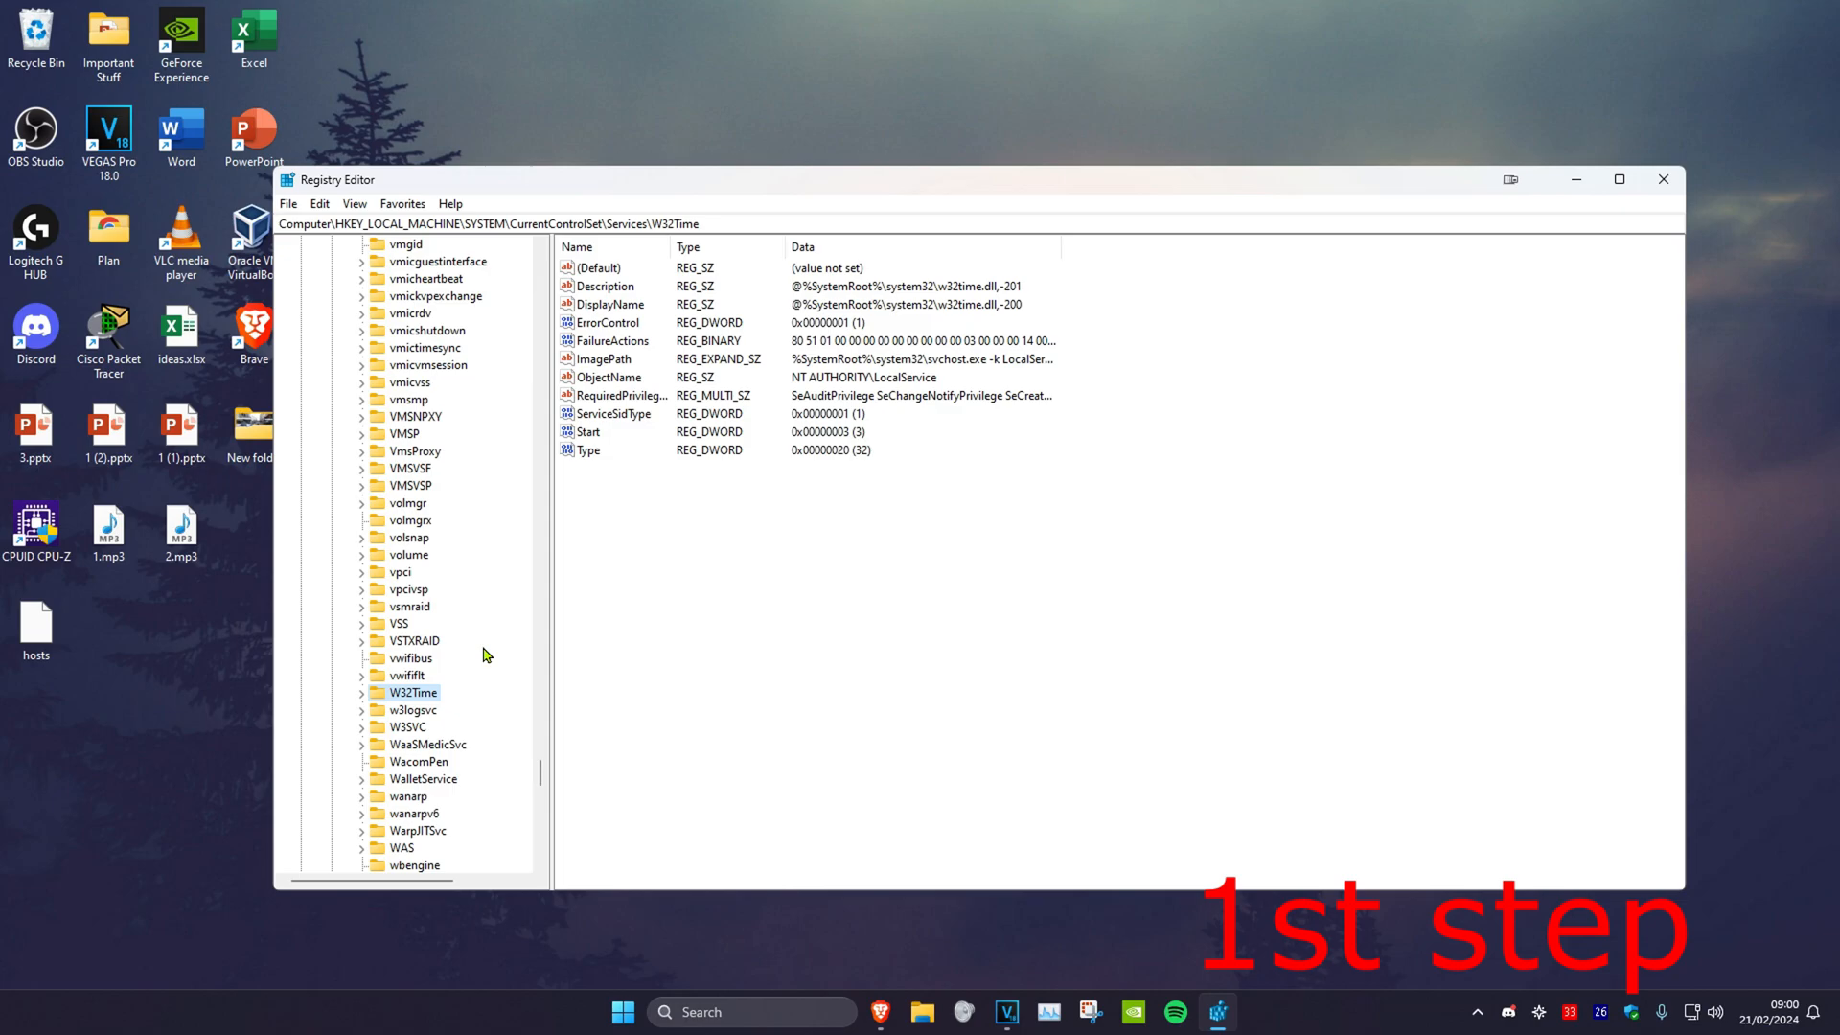
{"action": "scroll", "scroll_direction": "down", "scroll_amount": 3}
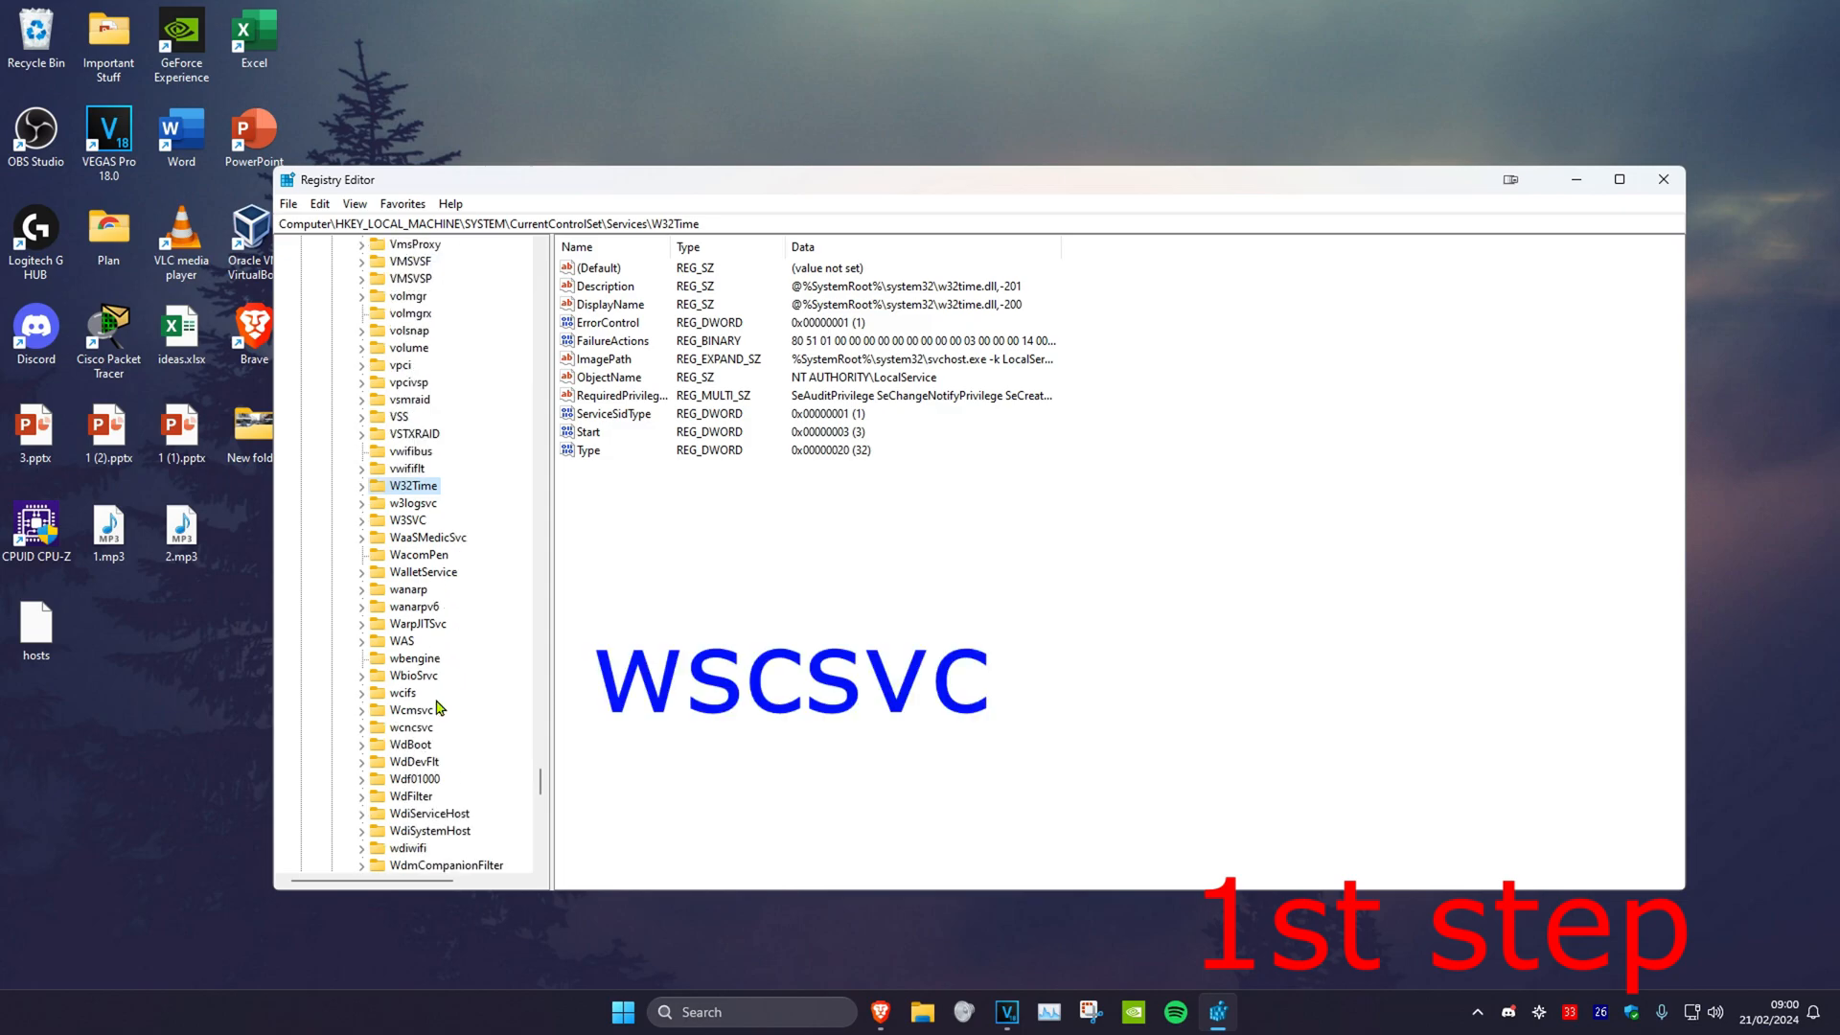
{"action": "scroll", "scroll_direction": "down", "scroll_amount": 3}
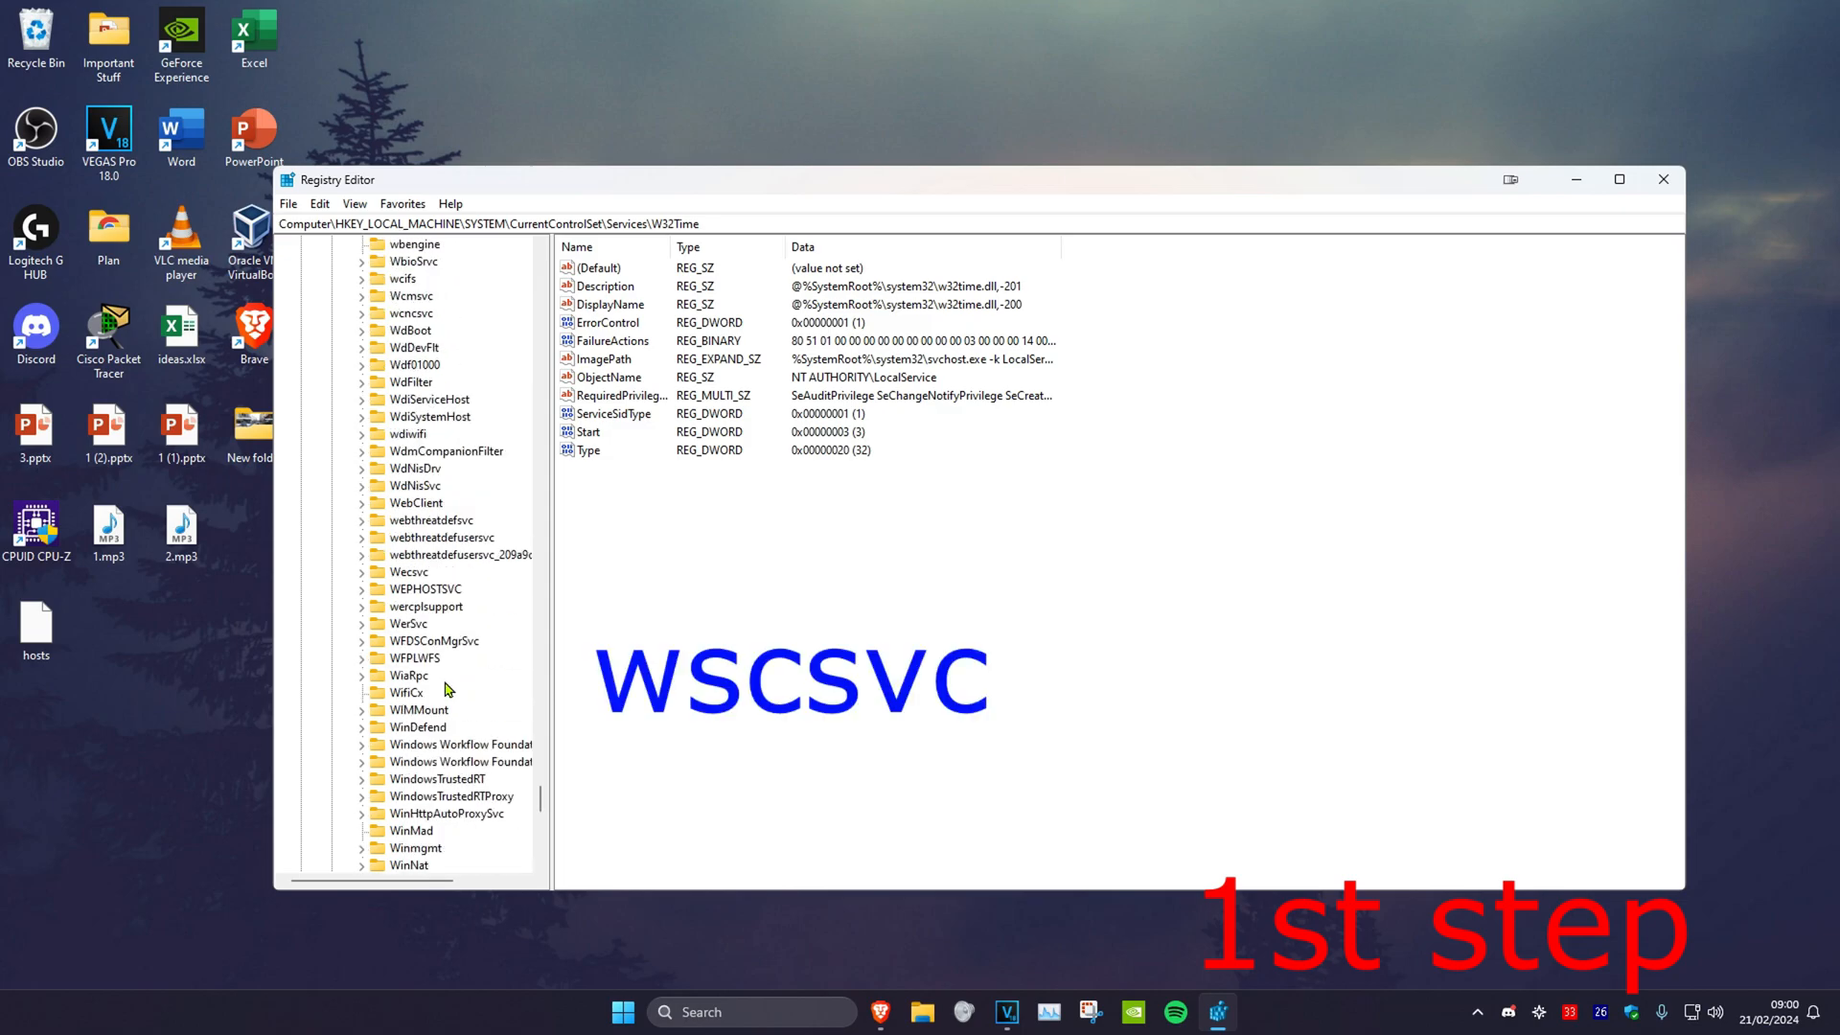
{"action": "scroll", "scroll_direction": "down", "scroll_amount": 3}
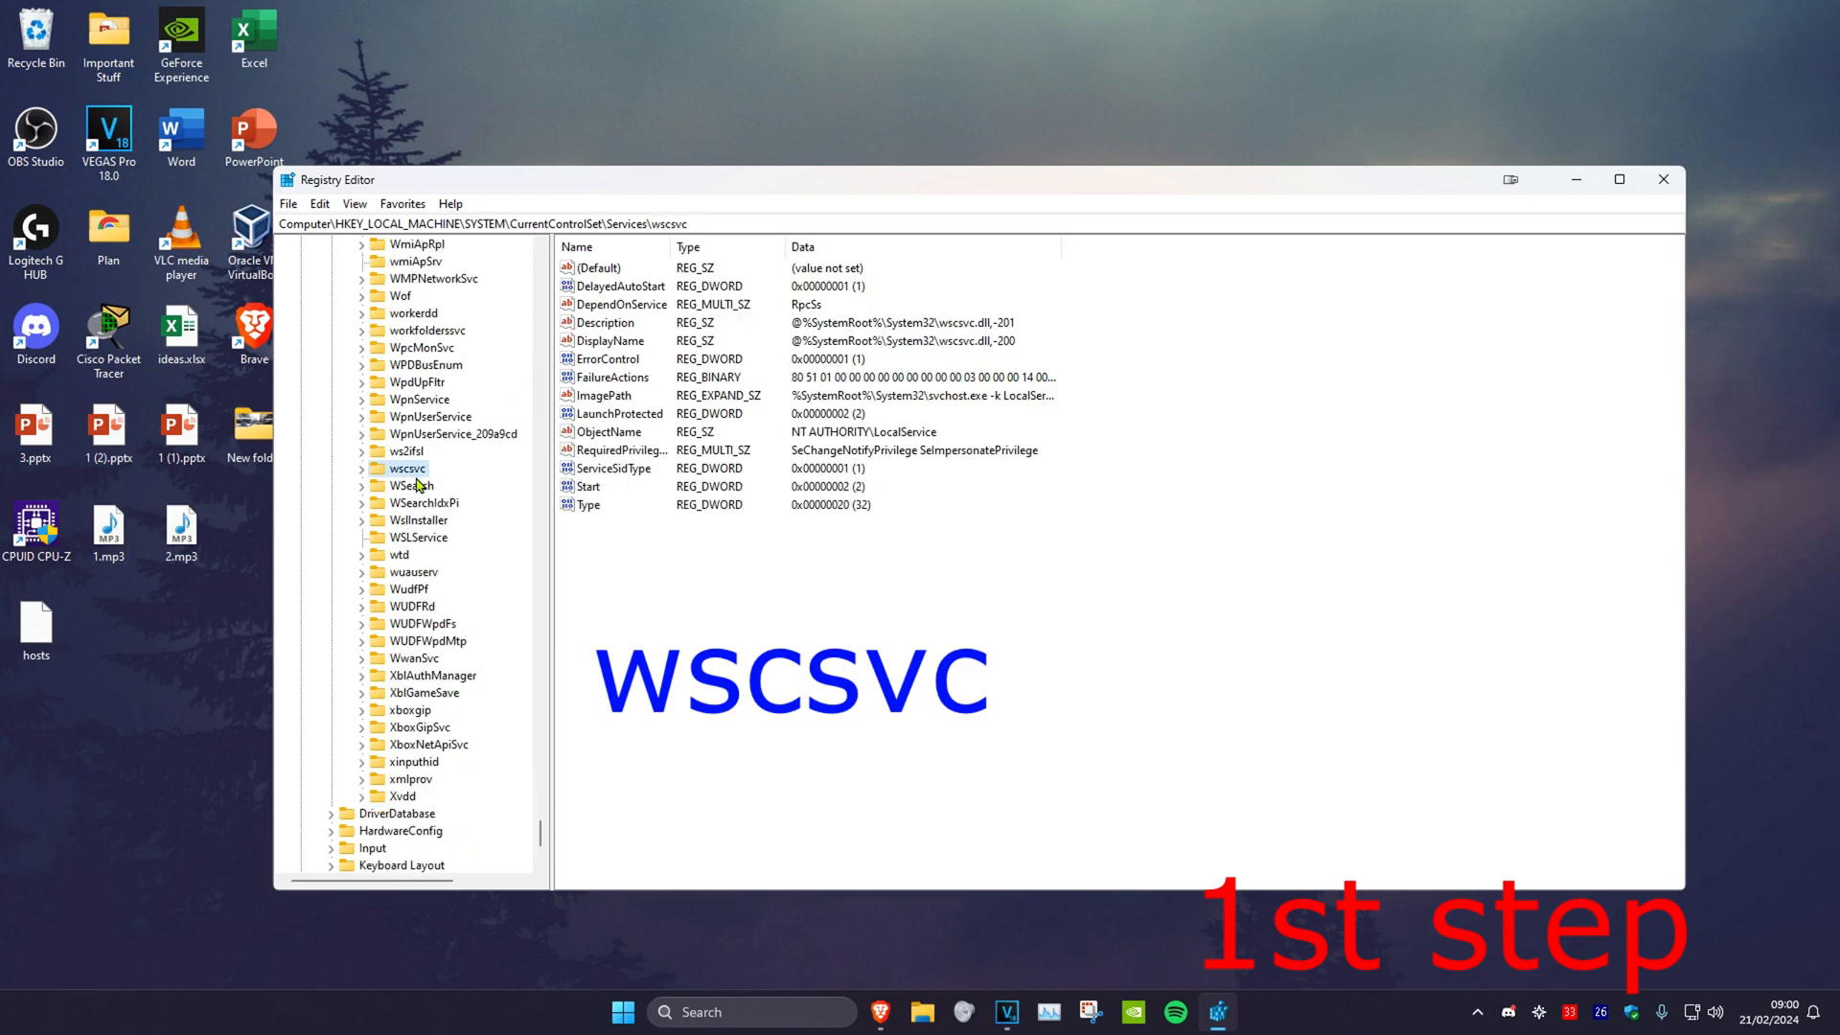
{"action": "mouse_move", "coordinate": [489, 487]}
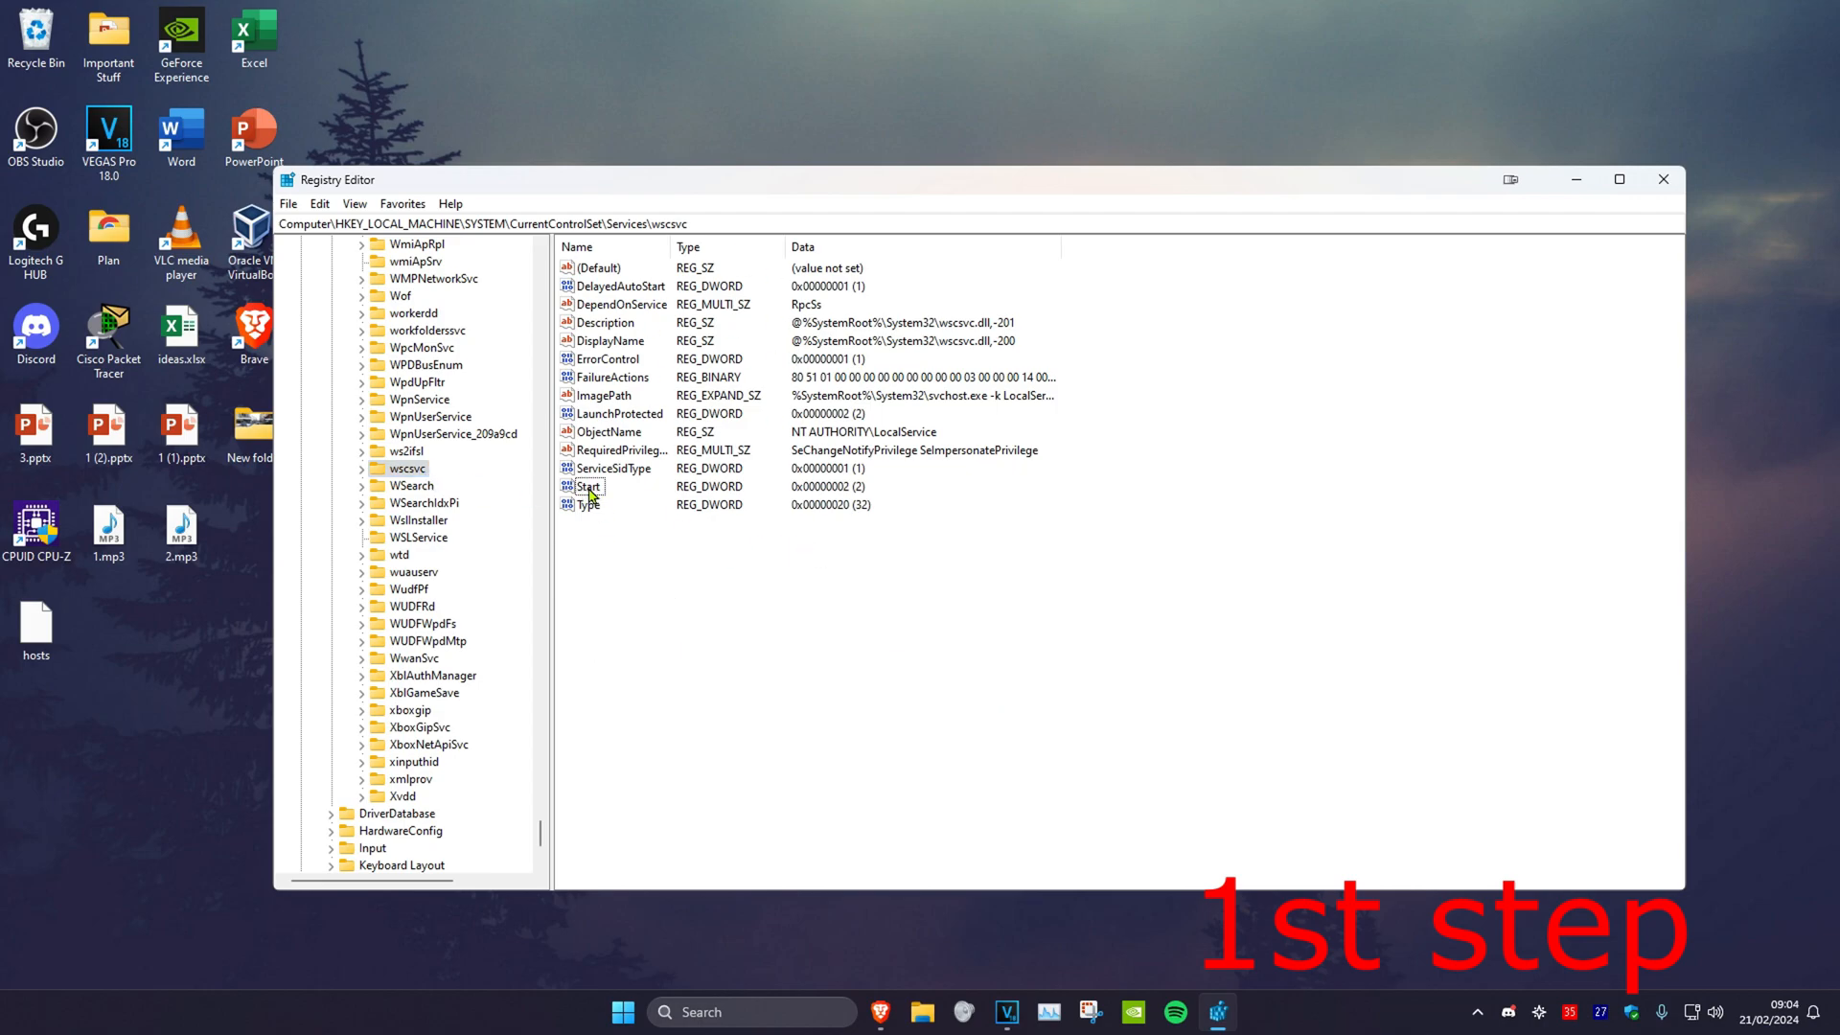
{"action": "double_click", "coordinate": [586, 486]}
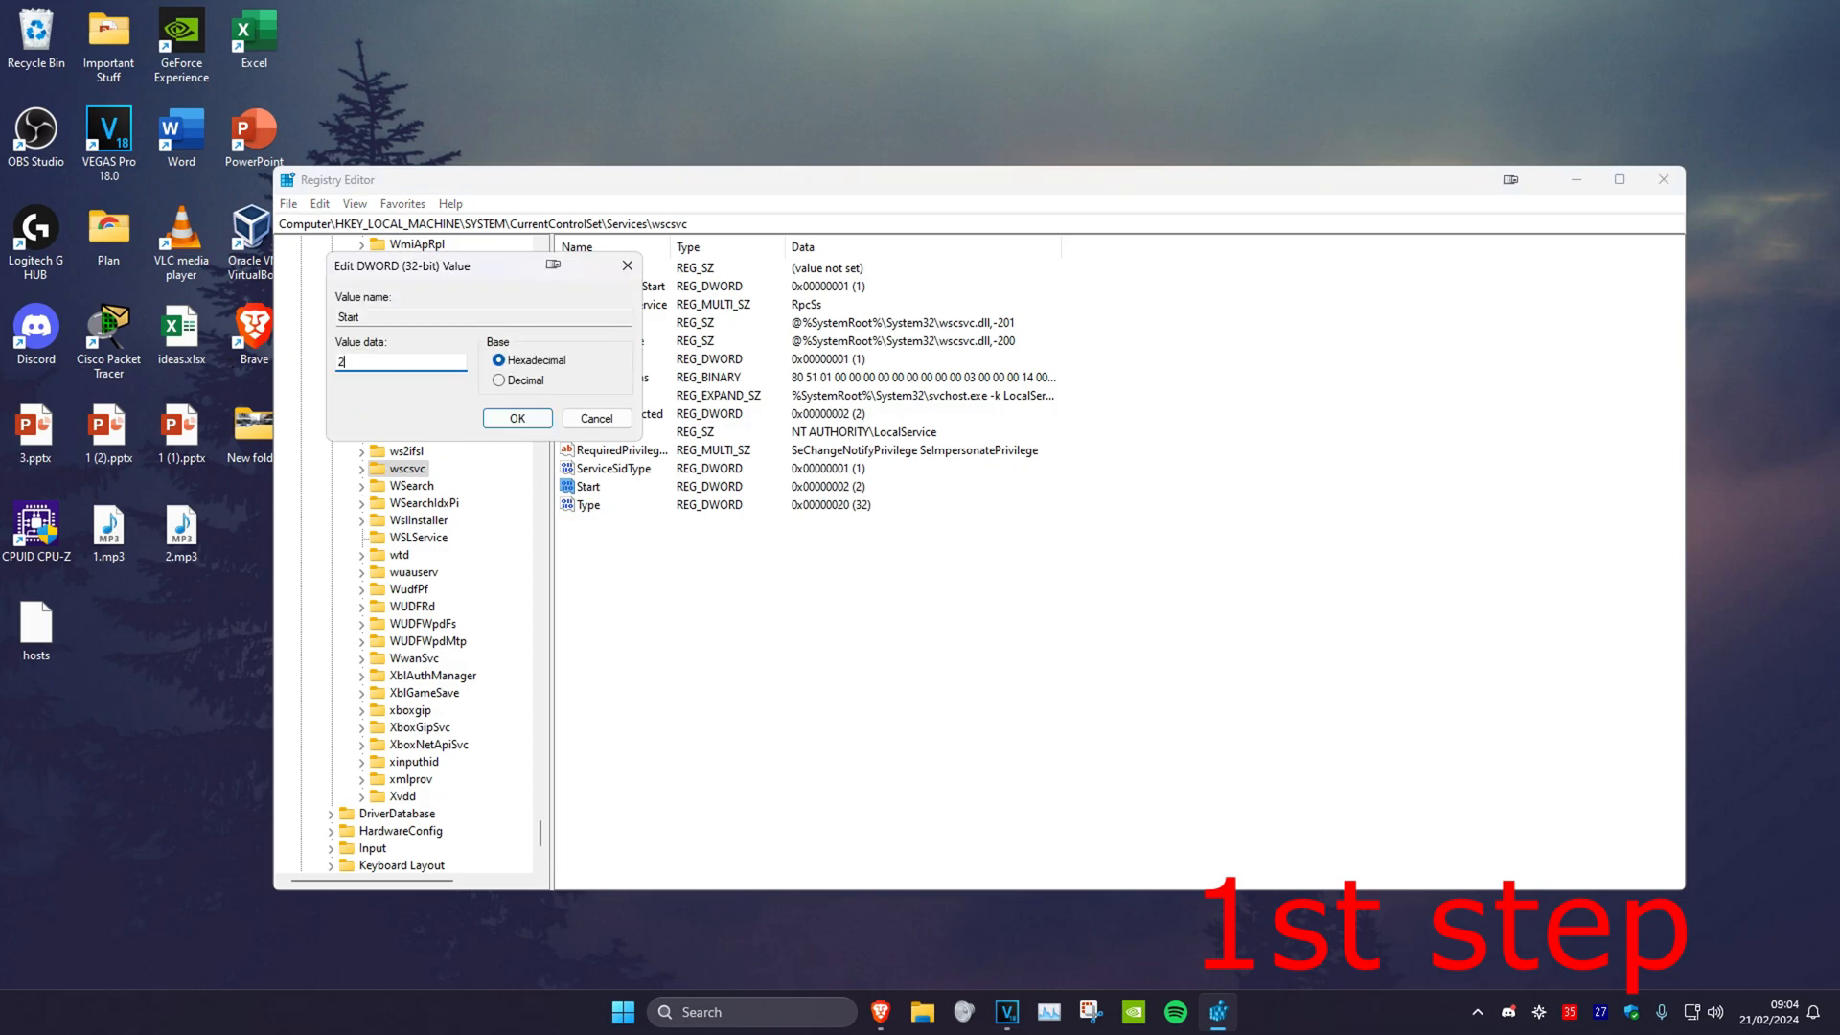
{"action": "left_click", "coordinate": [516, 418]}
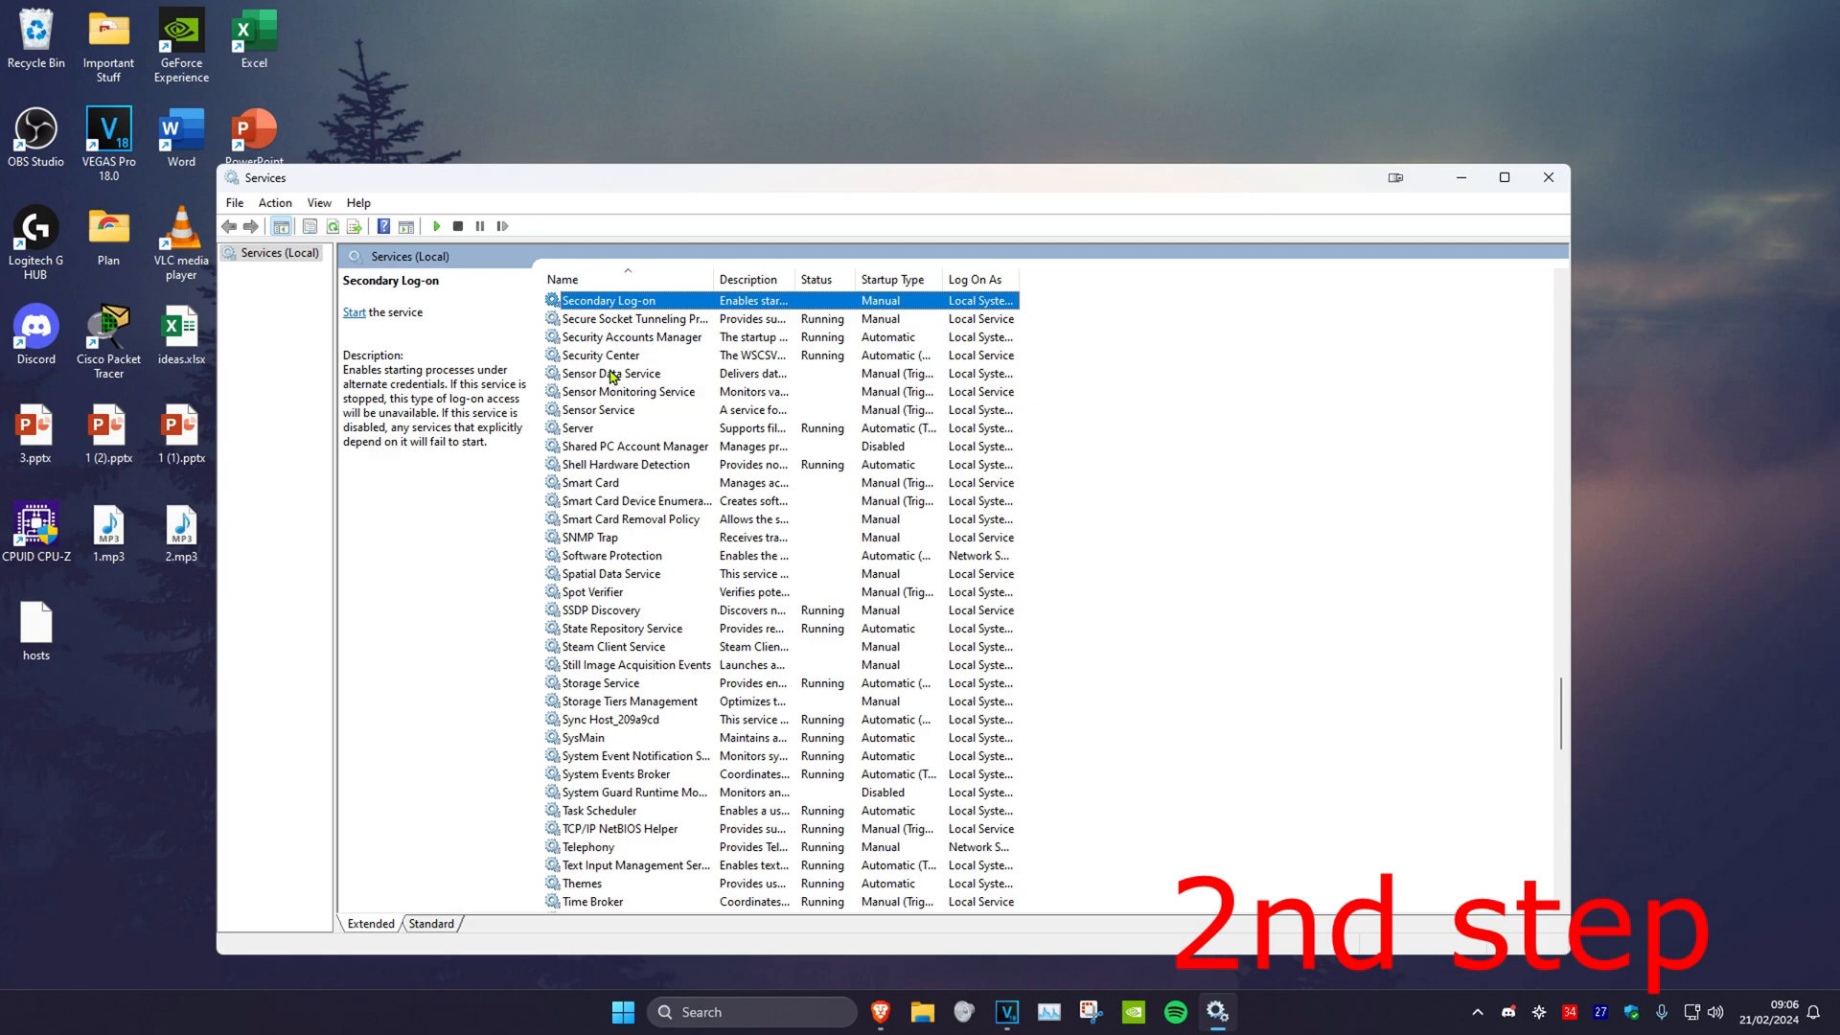
{"action": "double_click", "coordinate": [600, 354]}
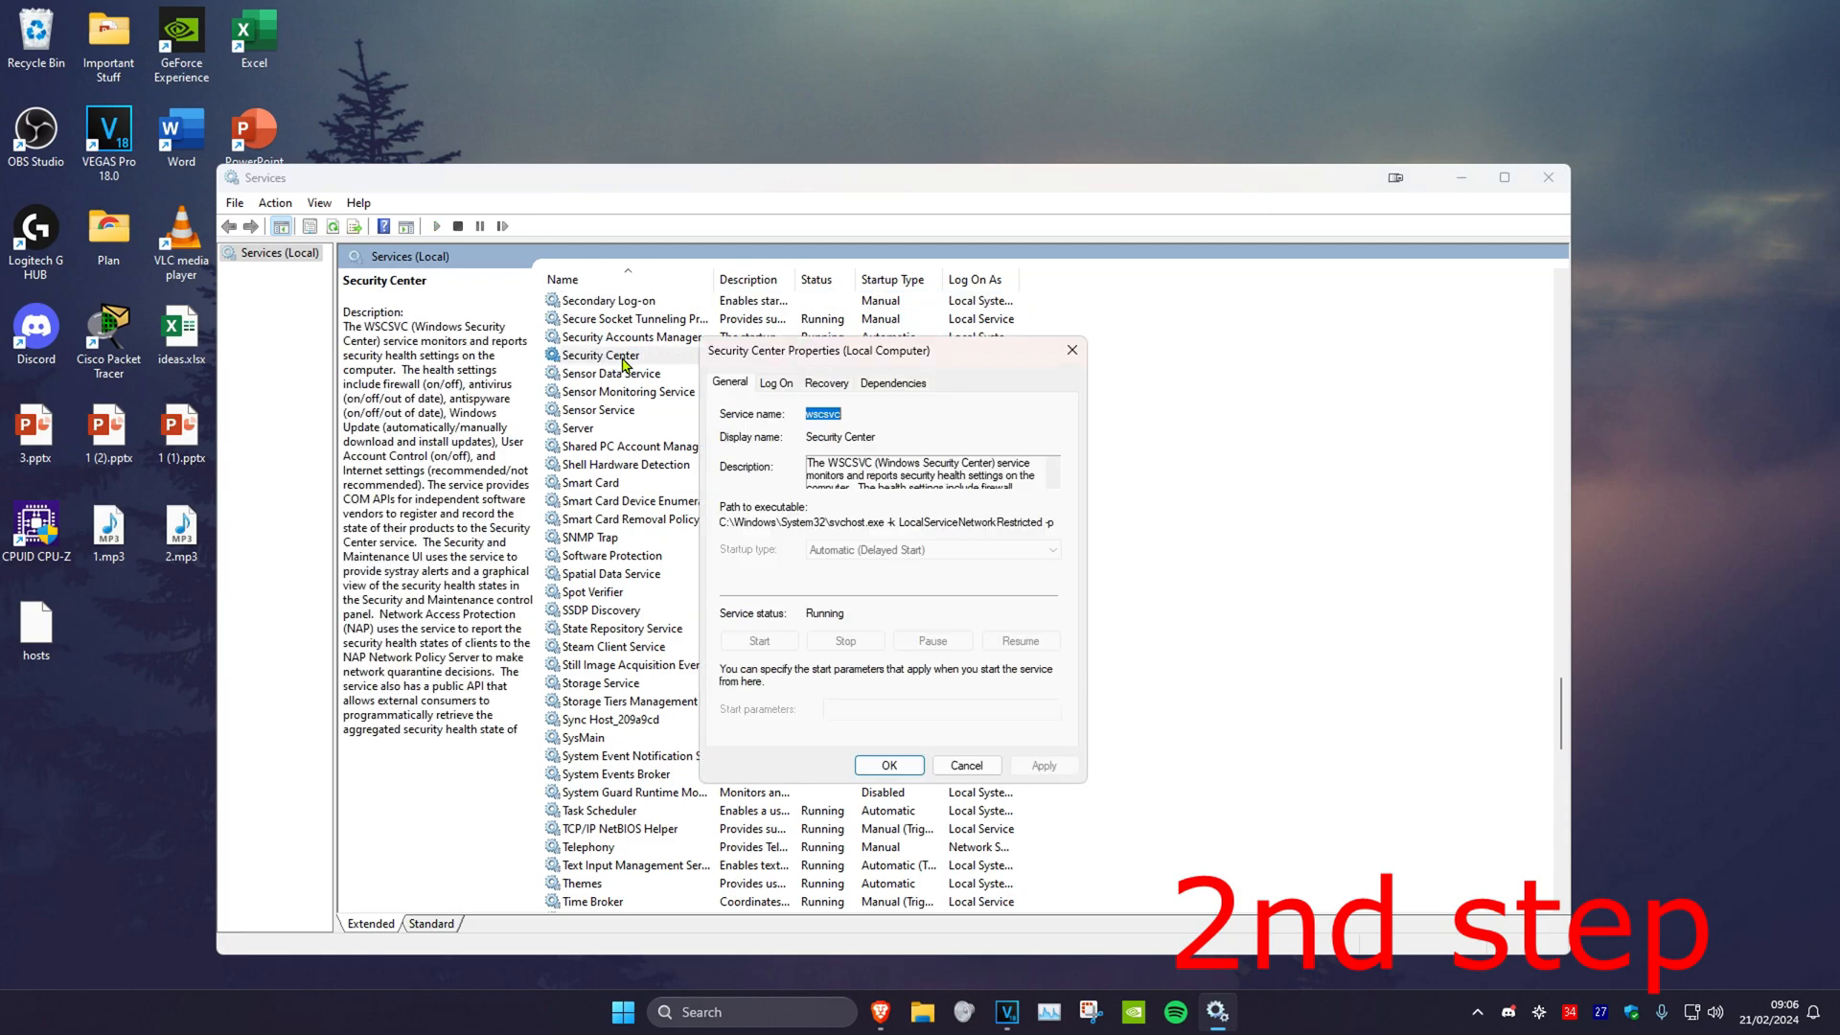
{"action": "mouse_move", "coordinate": [851, 568]}
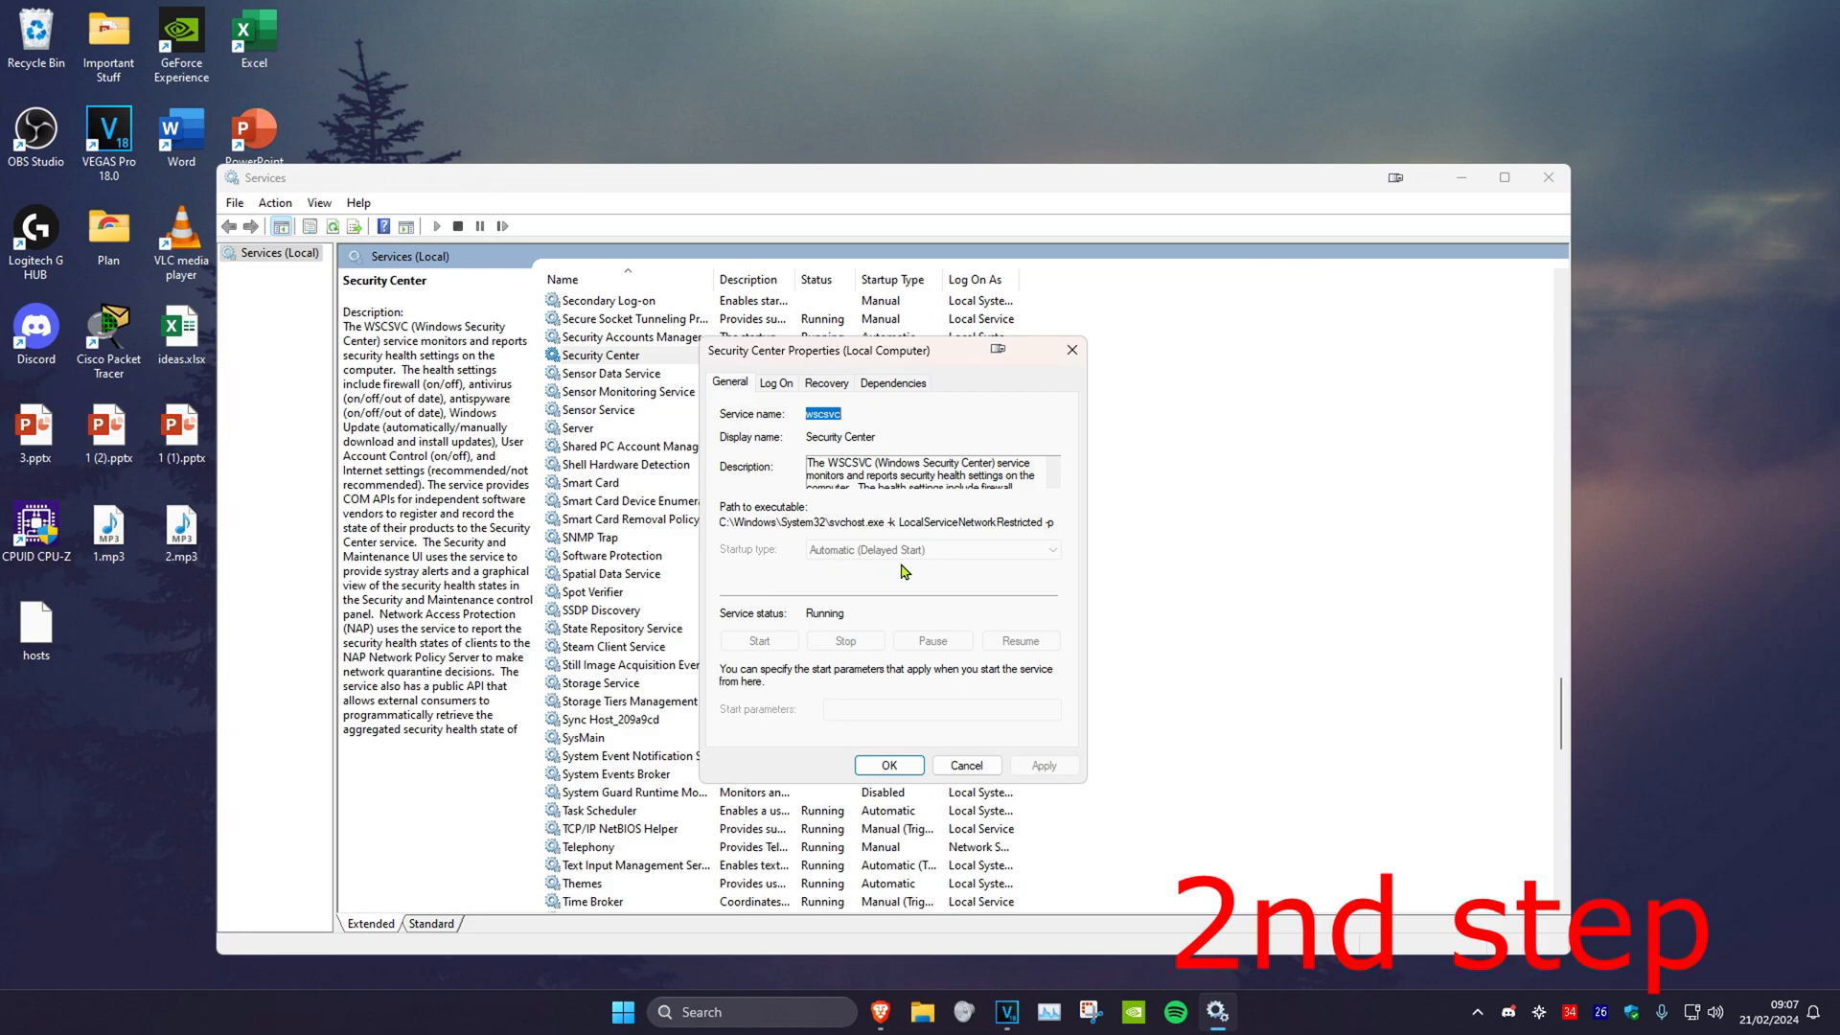
{"action": "mouse_move", "coordinate": [756, 660]}
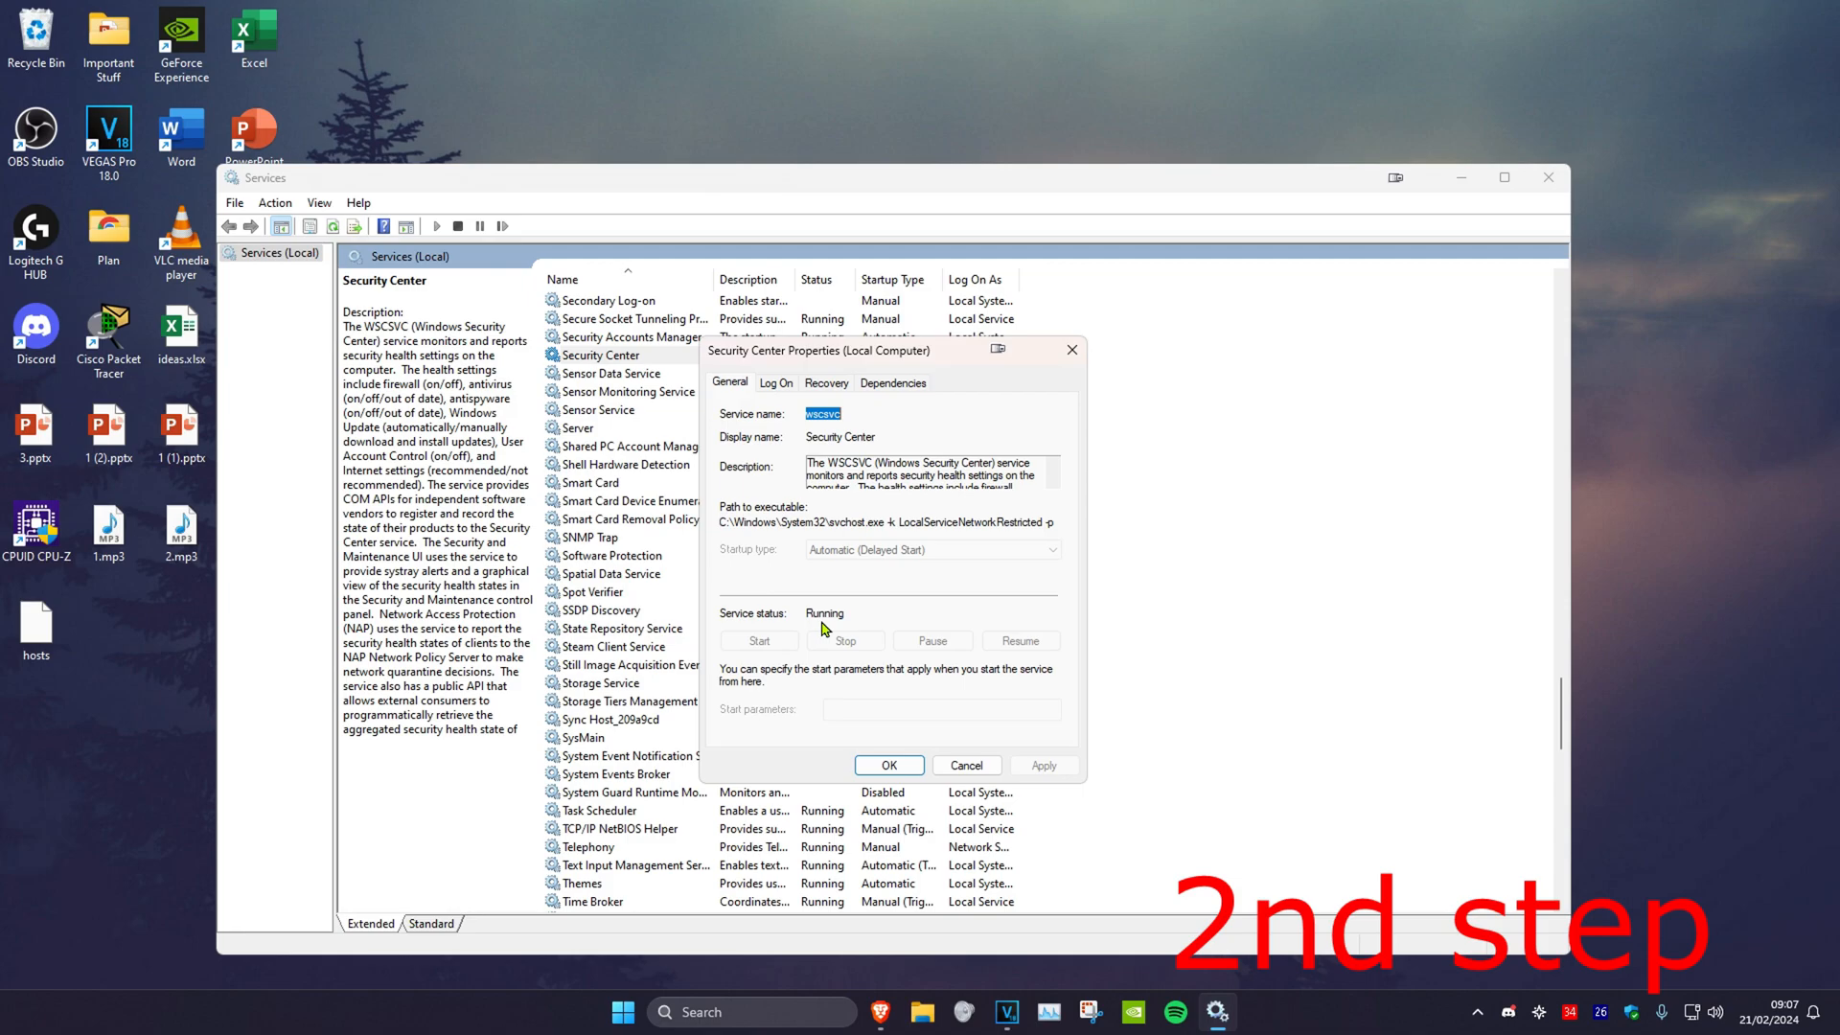
{"action": "left_click", "coordinate": [888, 765]}
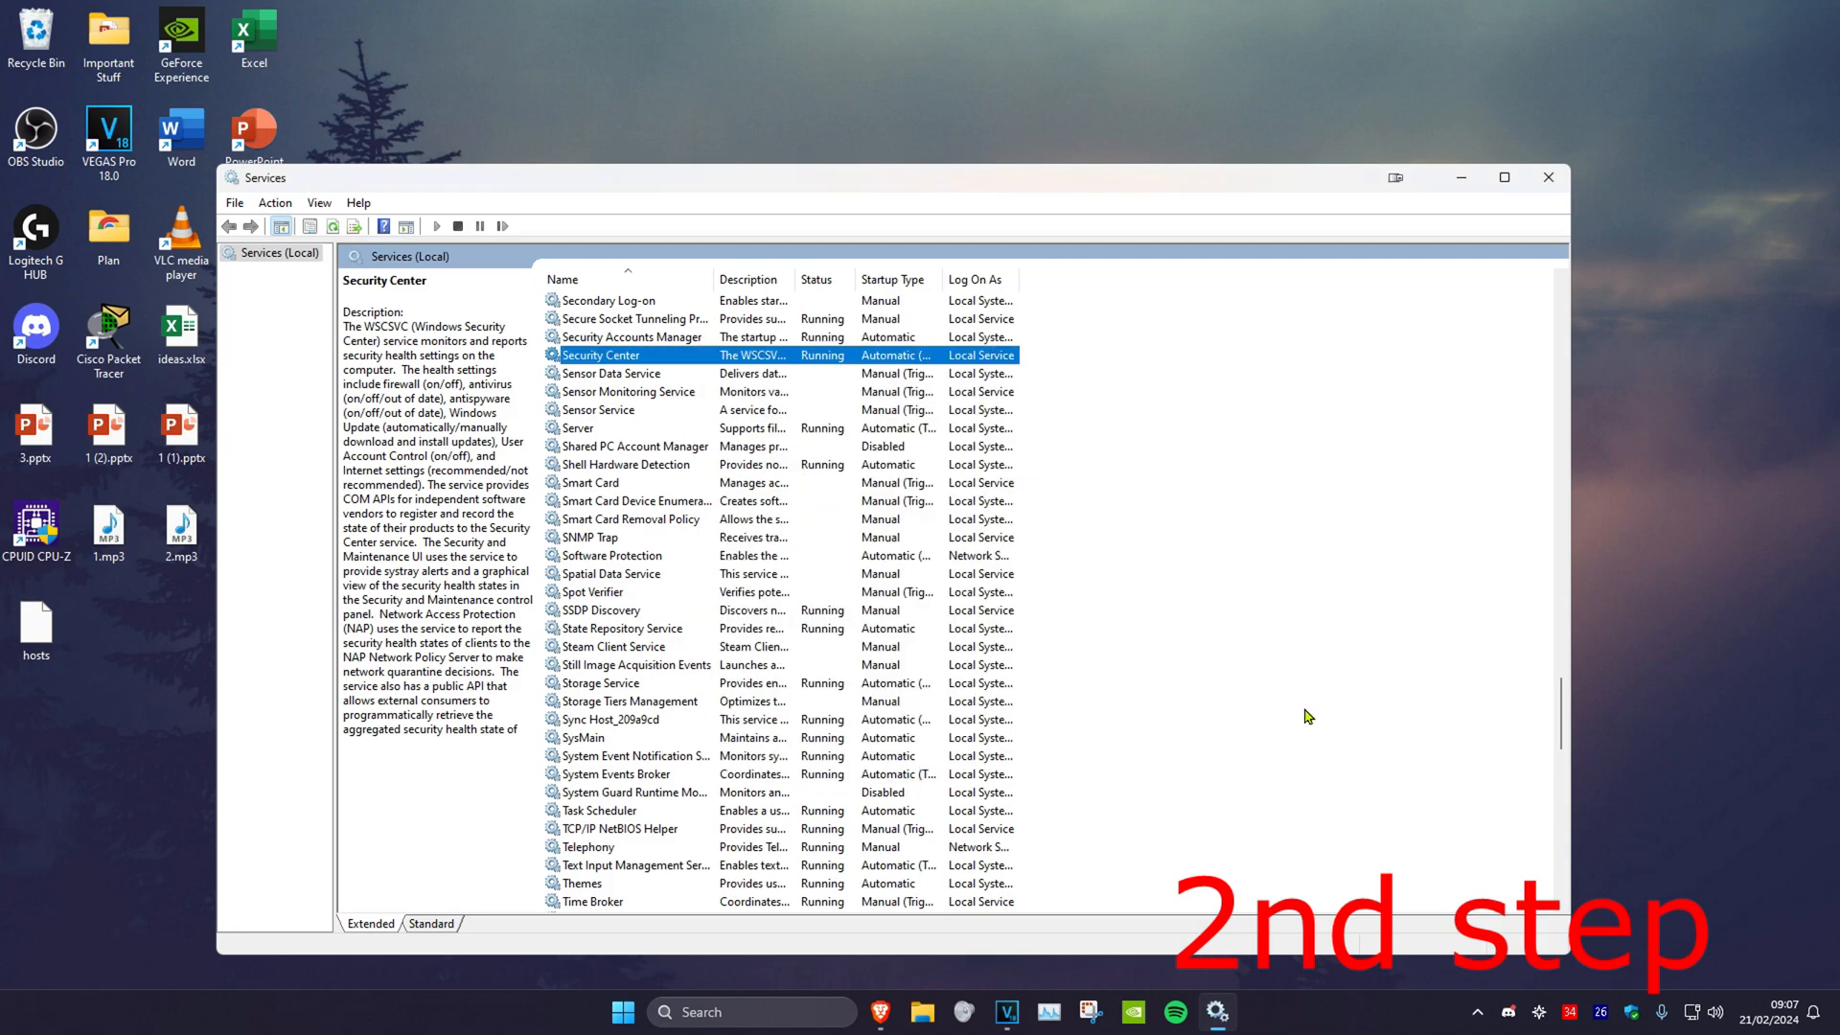